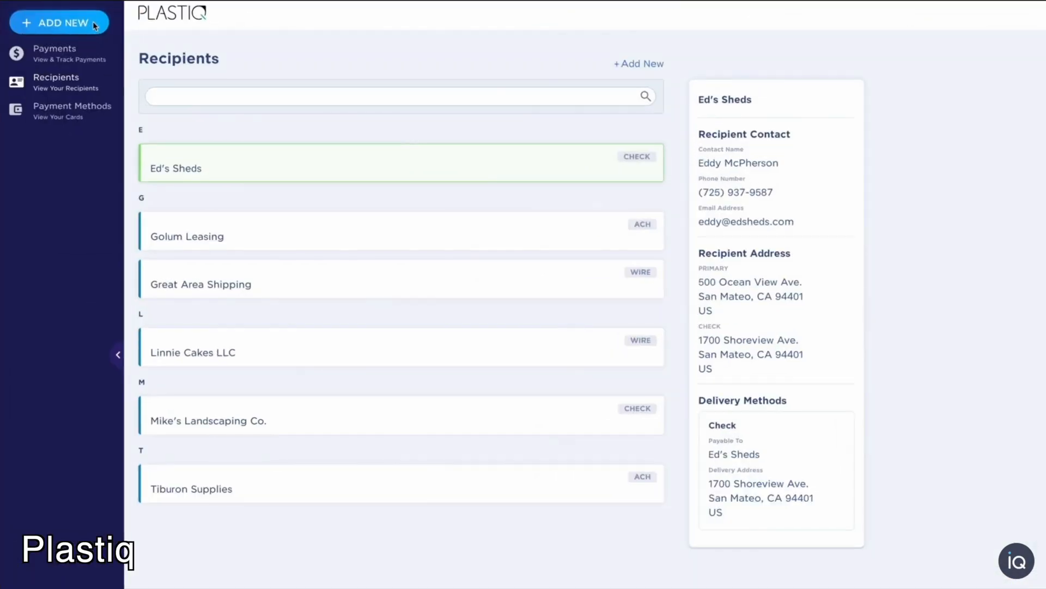
Step: Scroll through the Amex Business Platinum, Chase Ink Business Preferred and Hilton Surpass card pages
left_click(59, 22)
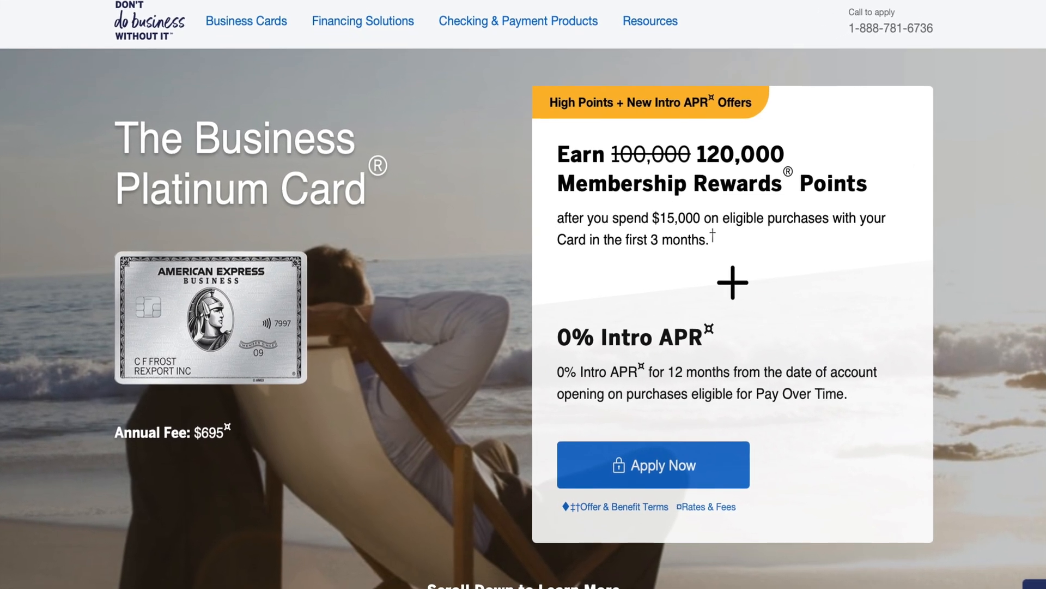
scroll("down", 3)
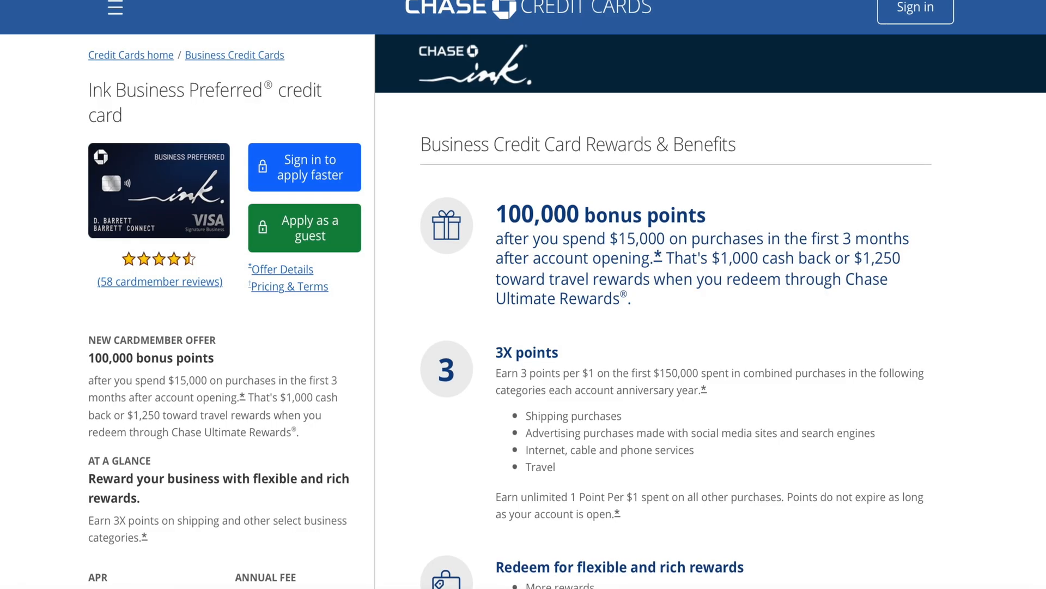
scroll("down", 3)
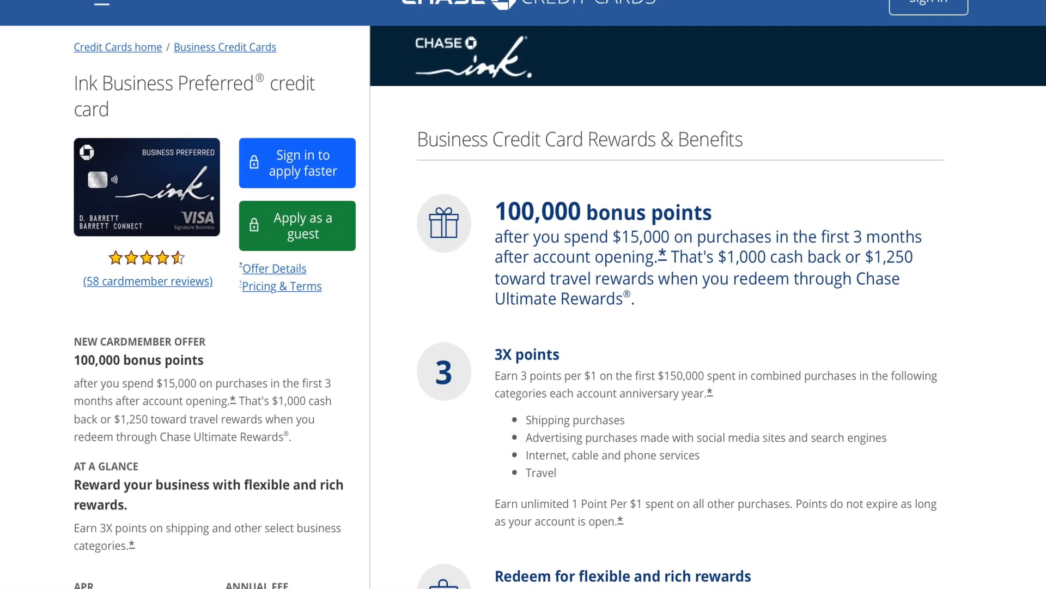
scroll("down", 3)
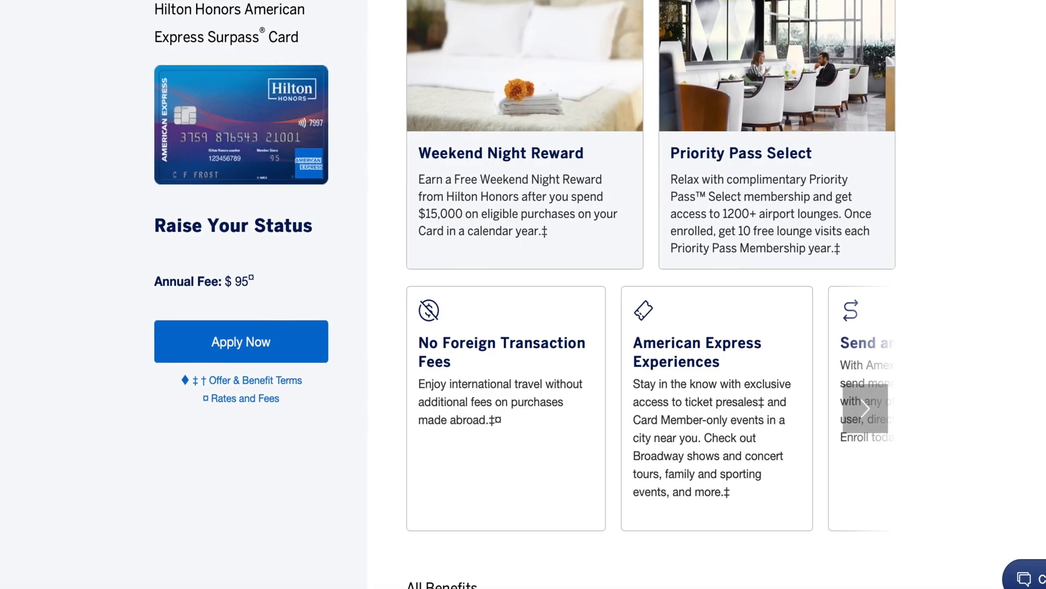
scroll("down", 3)
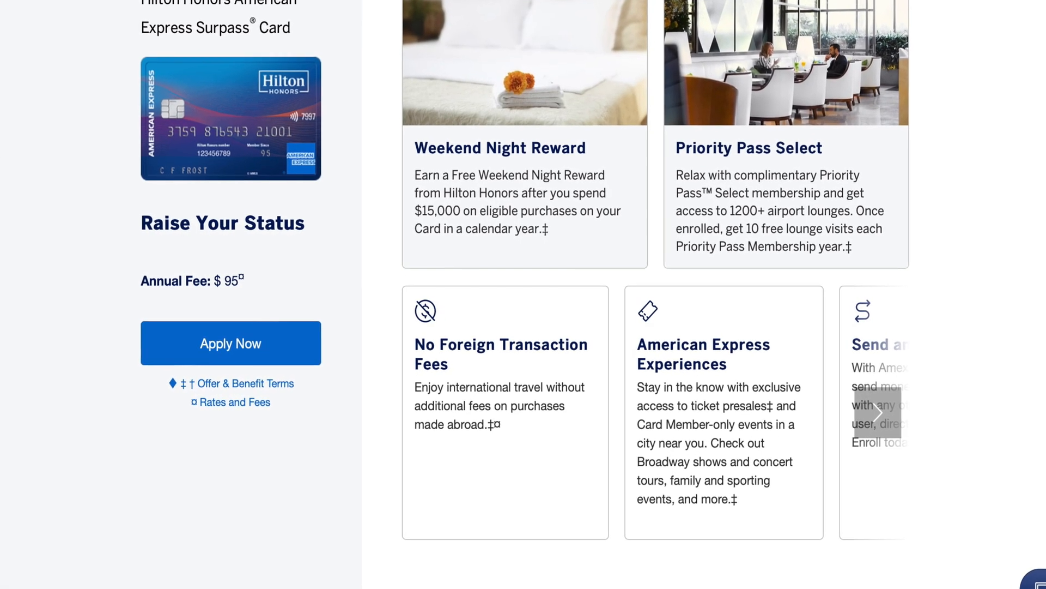
scroll("down", 3)
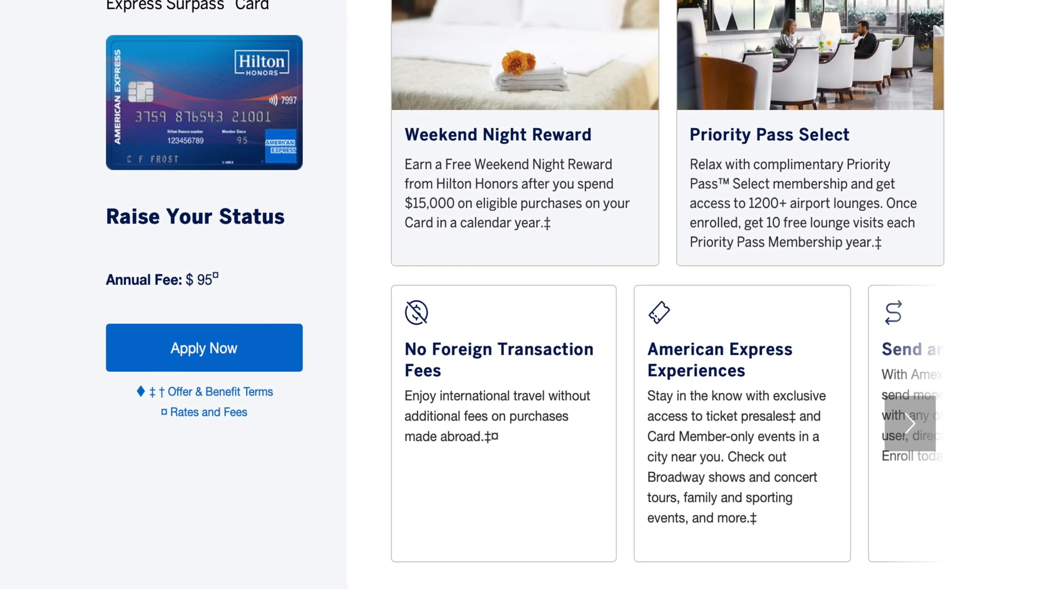
scroll("down", 3)
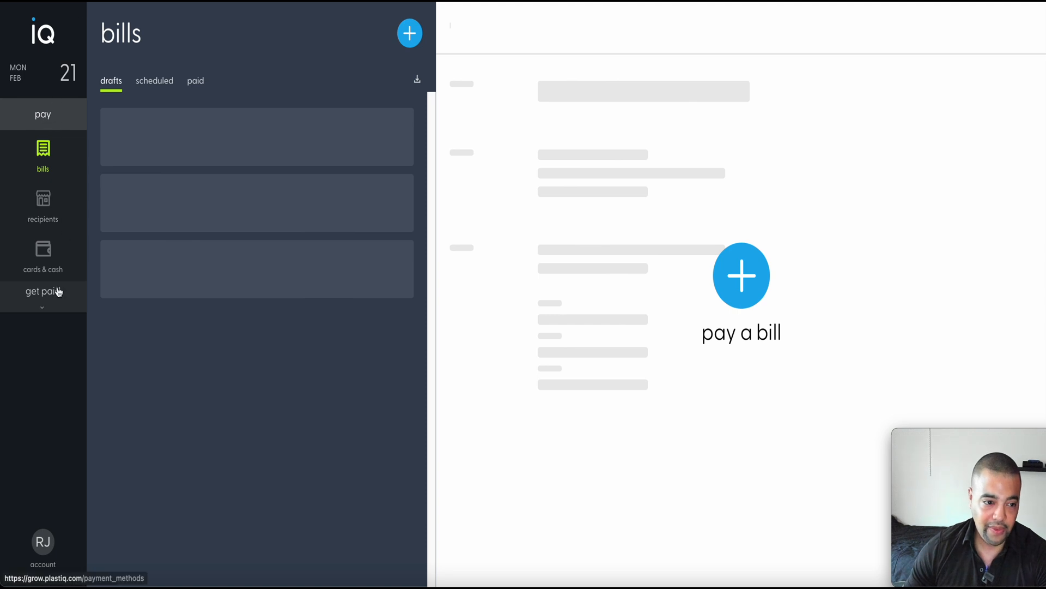
mouse_move(57, 128)
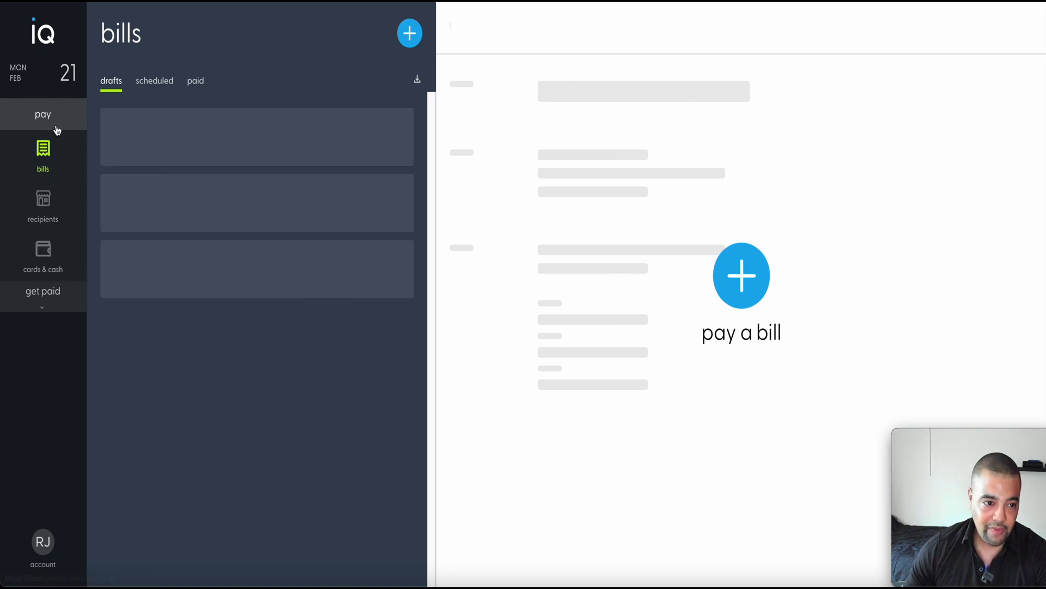
Step: View the scheduled and paid bills, recipients, cards & cash and linked bank accounts
left_click(154, 81)
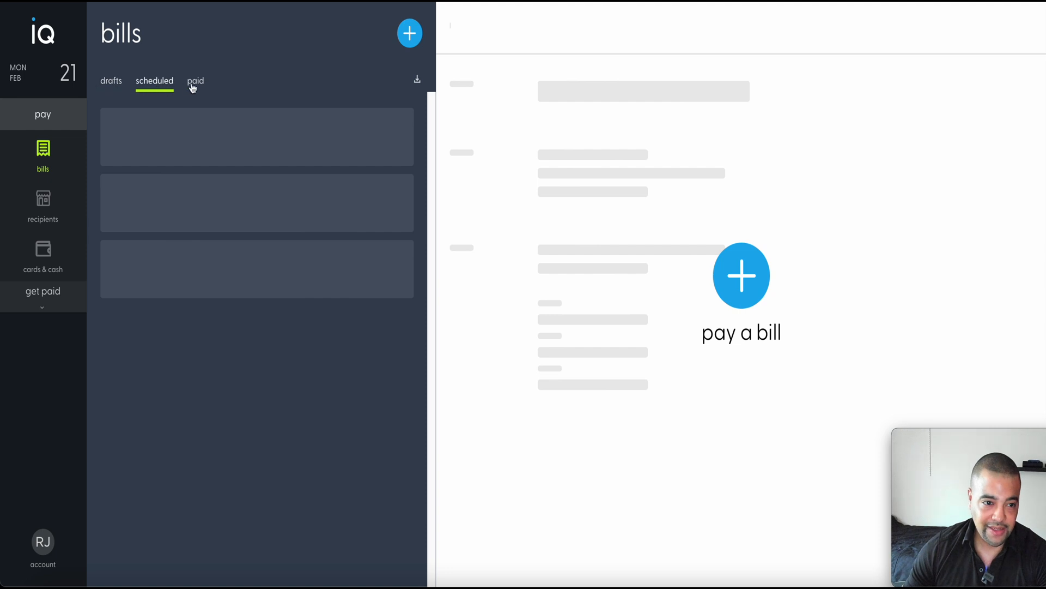
left_click(195, 80)
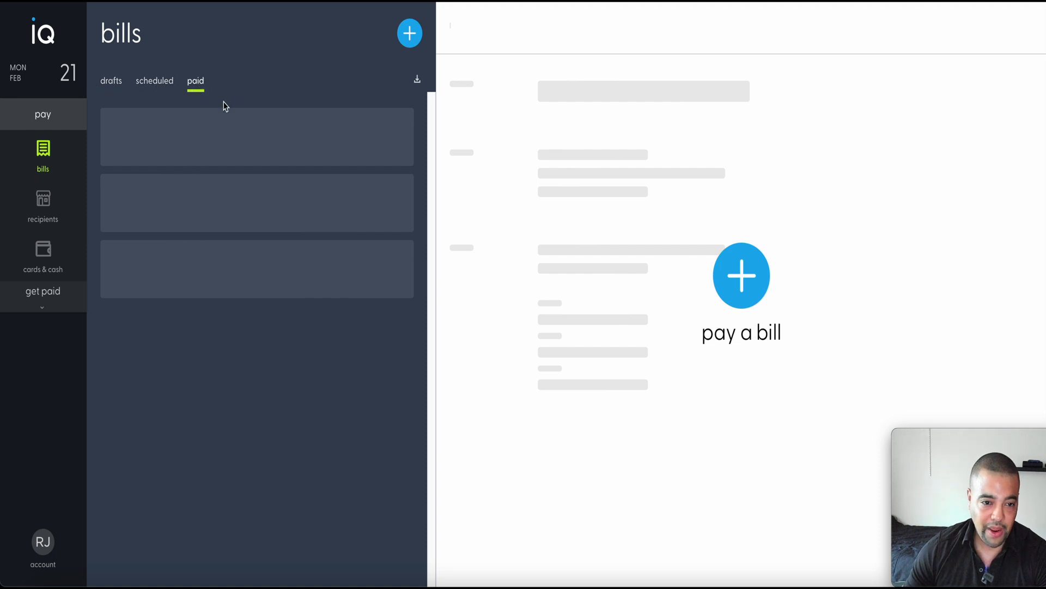
left_click(42, 206)
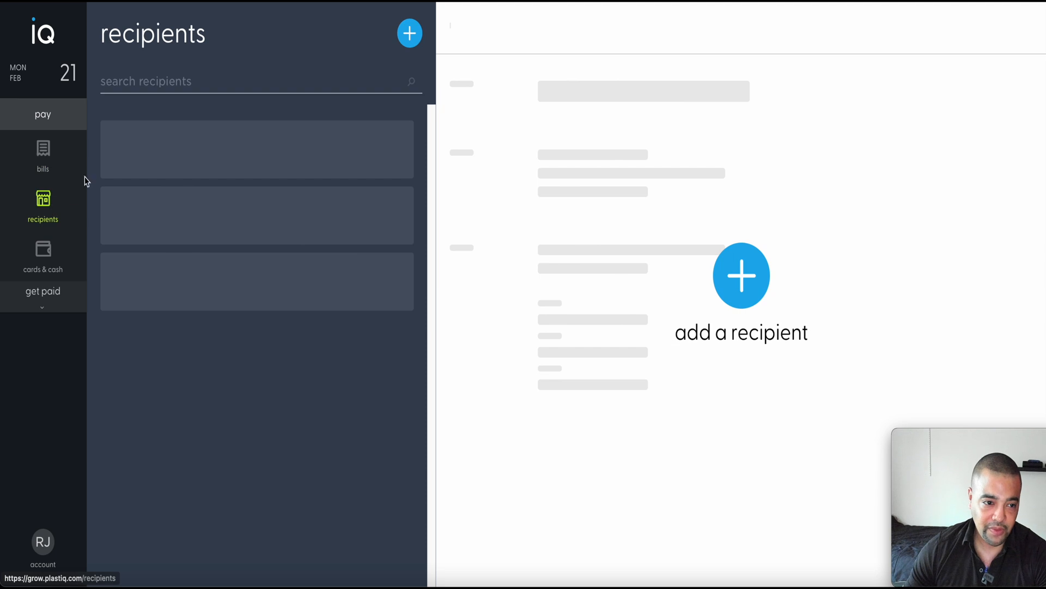
mouse_move(221, 195)
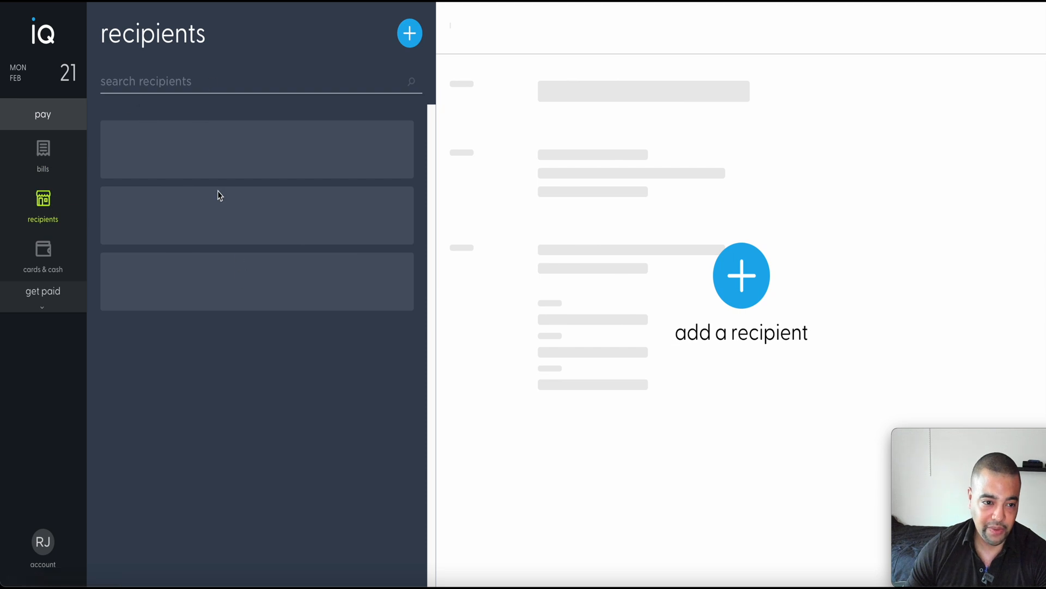
mouse_move(200, 238)
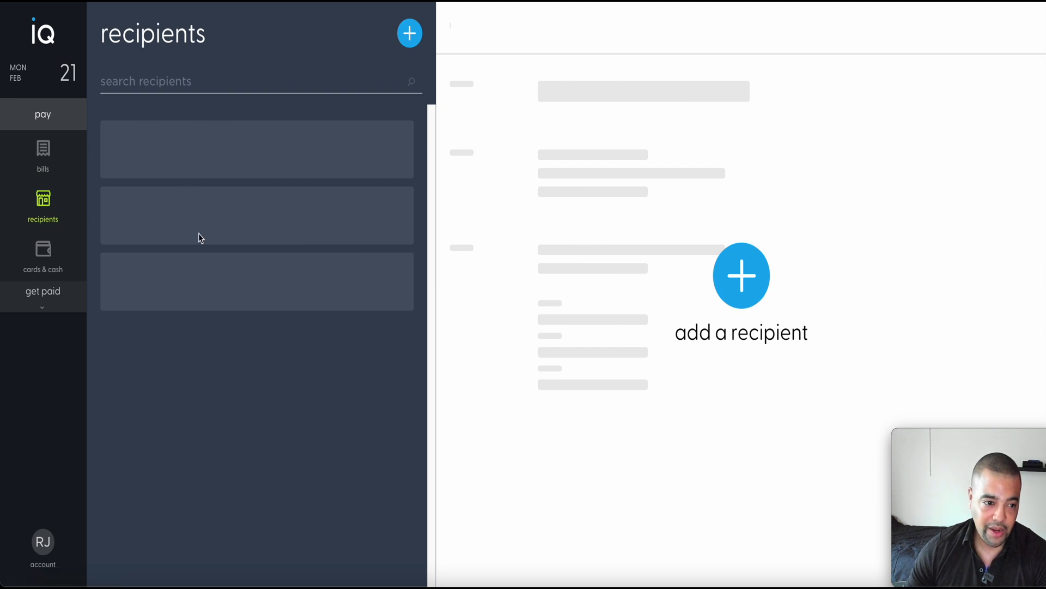
left_click(42, 253)
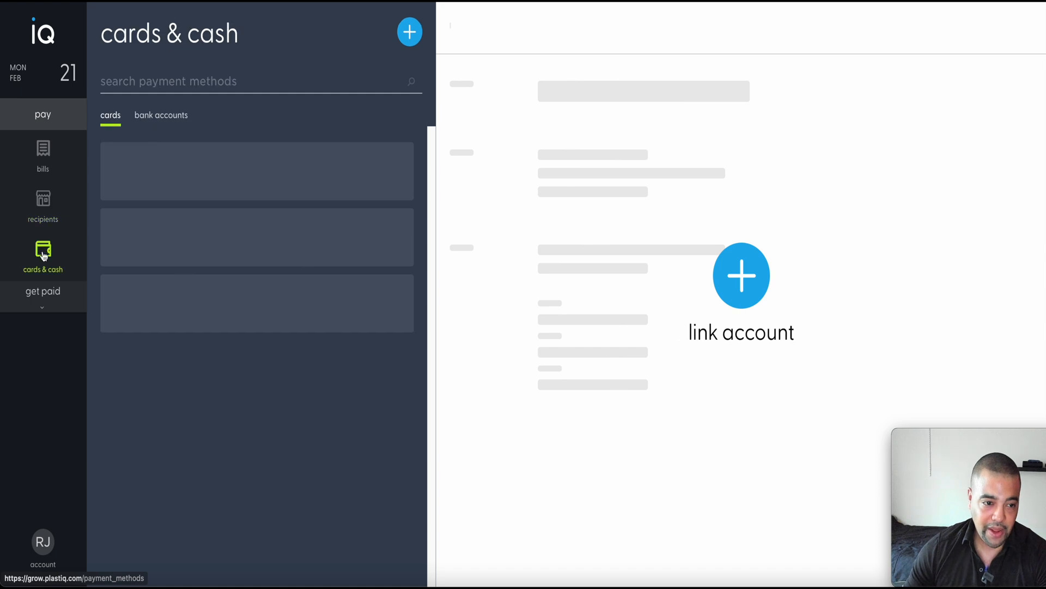
left_click(161, 115)
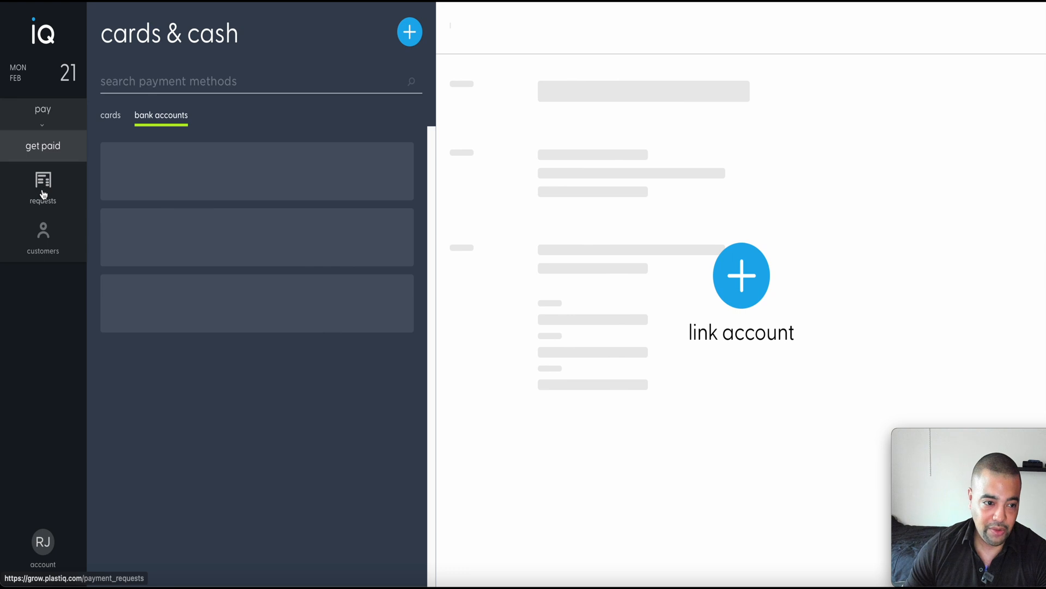
Step: Check the empty payment requests and customers sections, then bring up the account menu
left_click(42, 187)
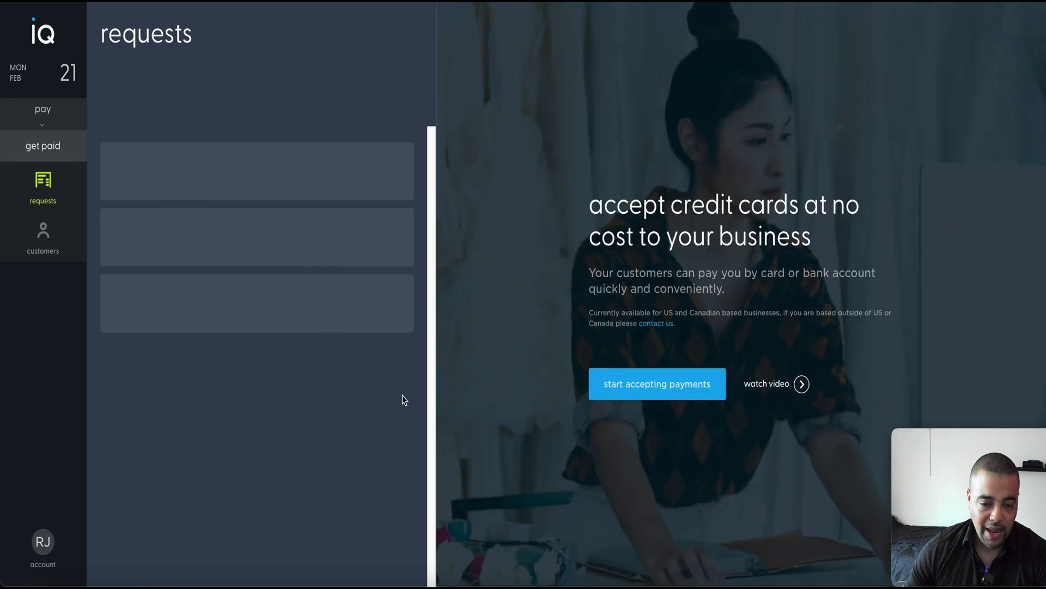
mouse_move(451, 412)
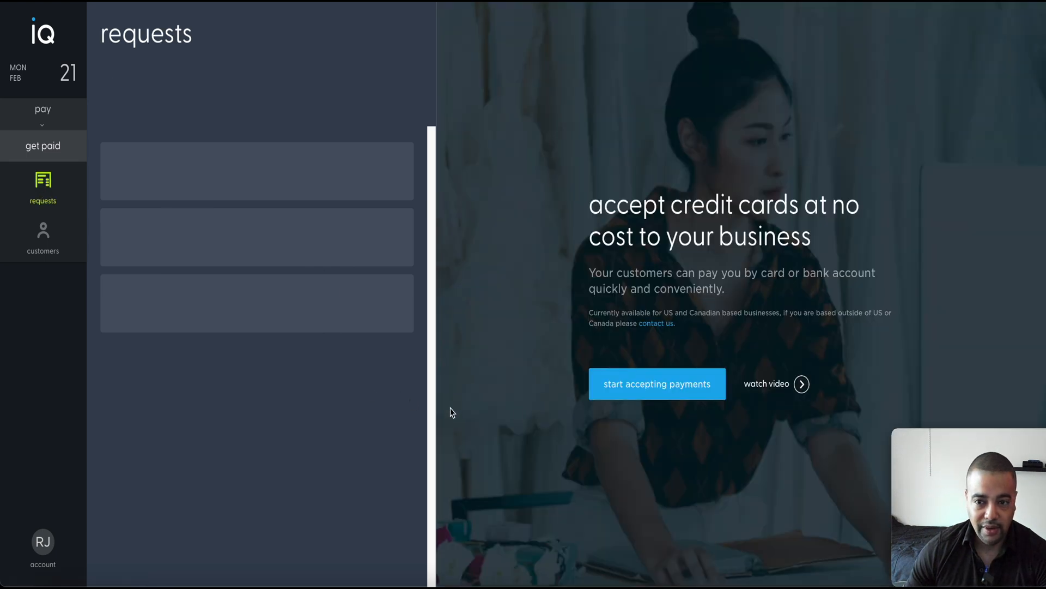
mouse_move(608, 418)
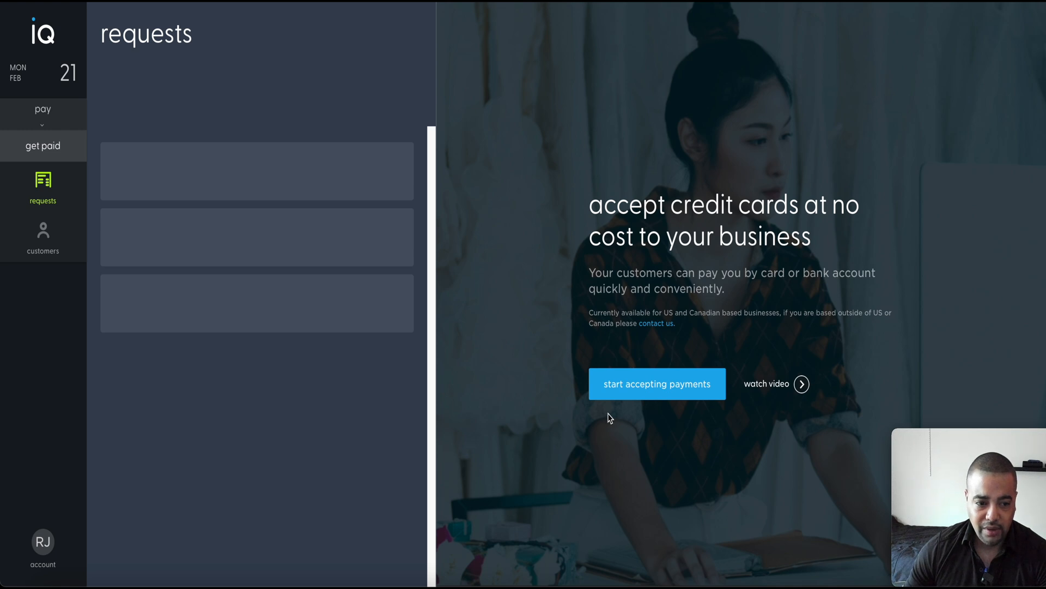
left_click(42, 239)
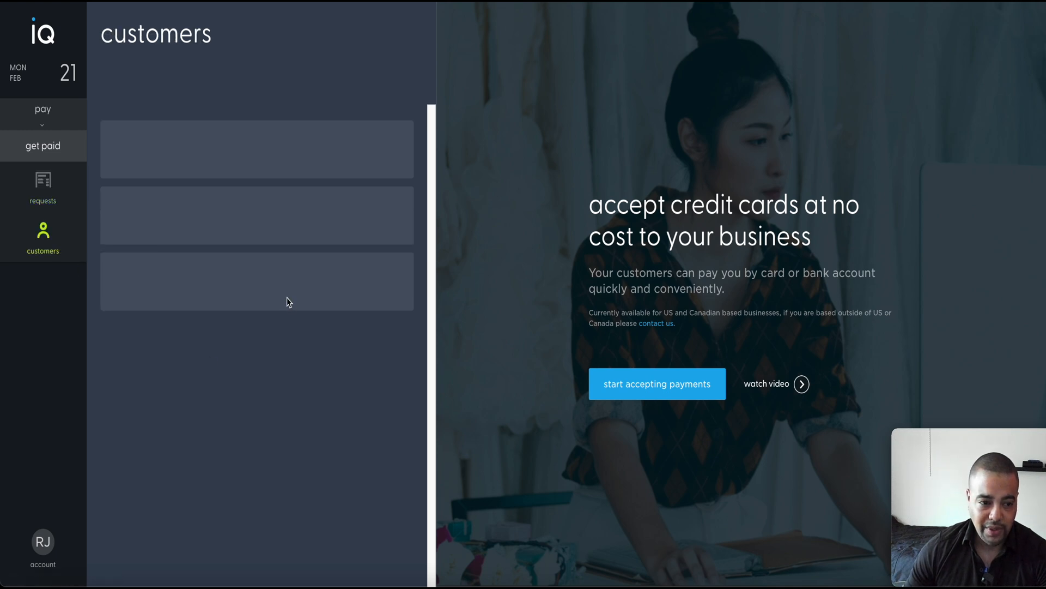
left_click(42, 542)
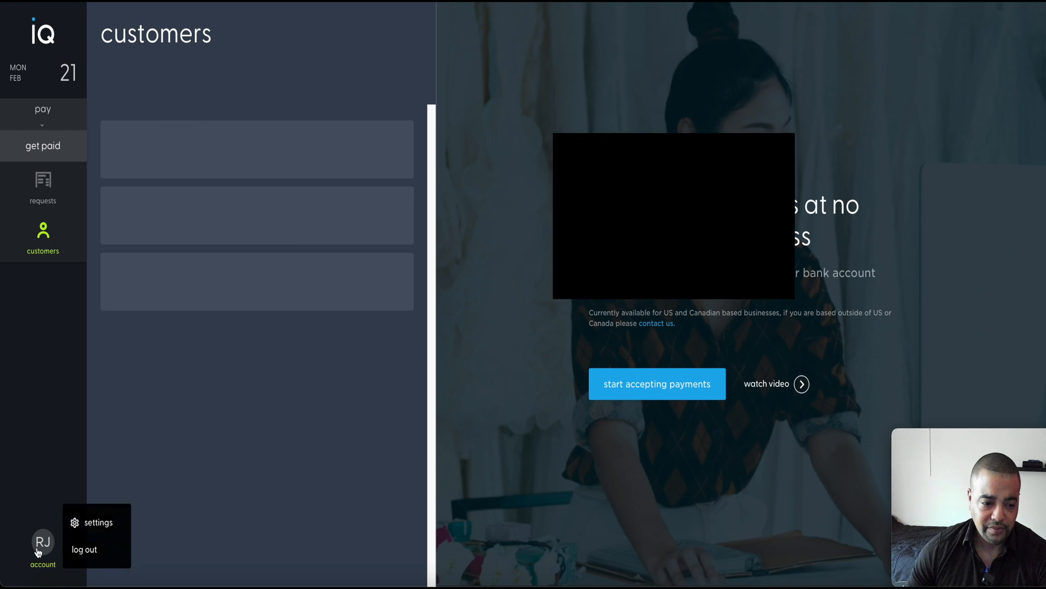
Step: Browse the General settings, then view the zero Fee-Free Dollars balance under Rewards & Referrals
left_click(98, 522)
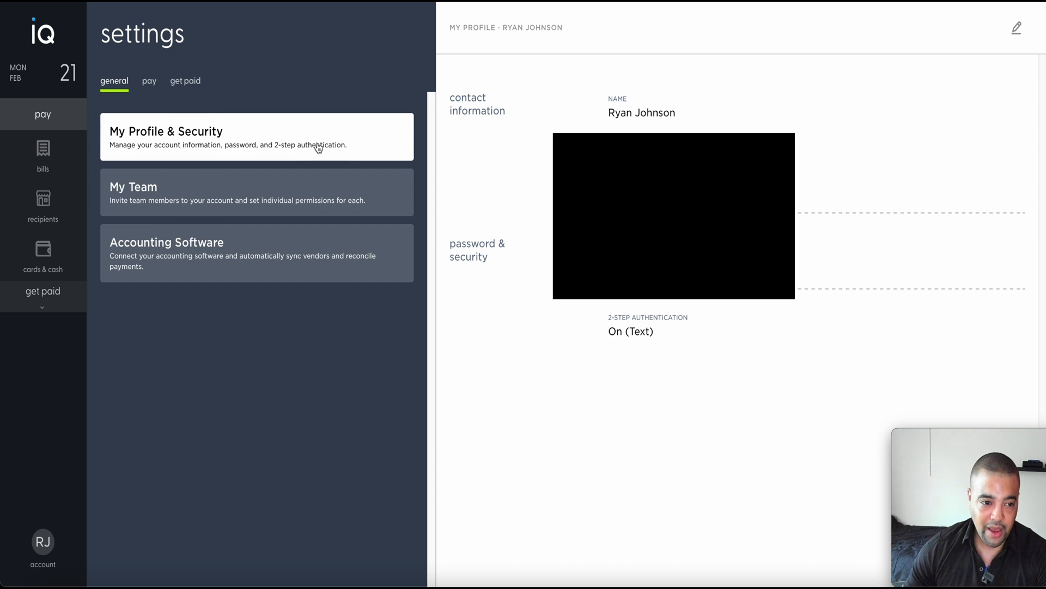
left_click(256, 192)
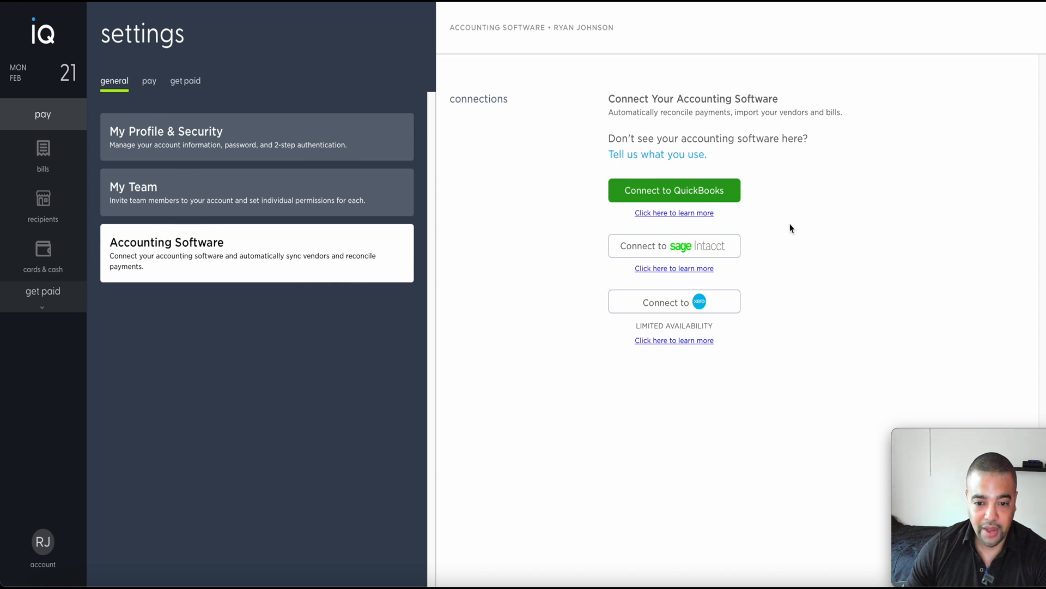
left_click(149, 81)
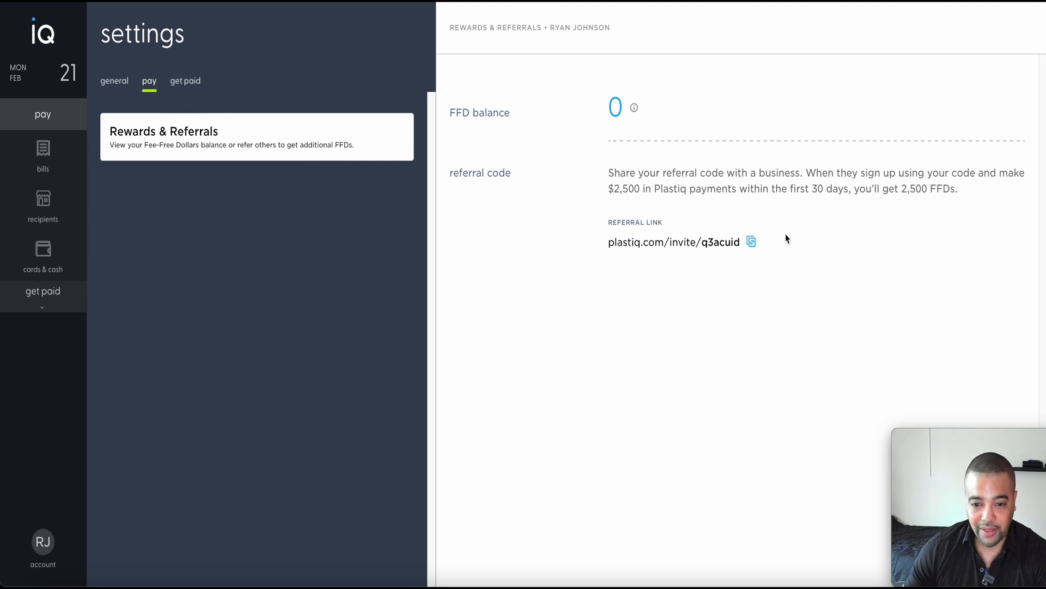
mouse_move(793, 237)
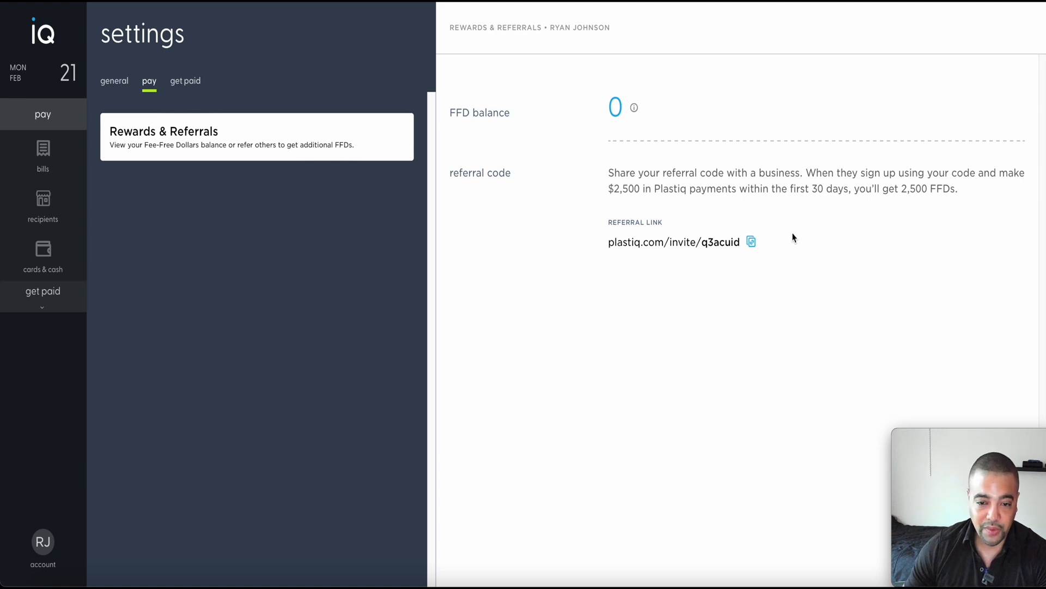
Step: Look over the payment and getting-paid settings, then return to the bills list
left_click(185, 81)
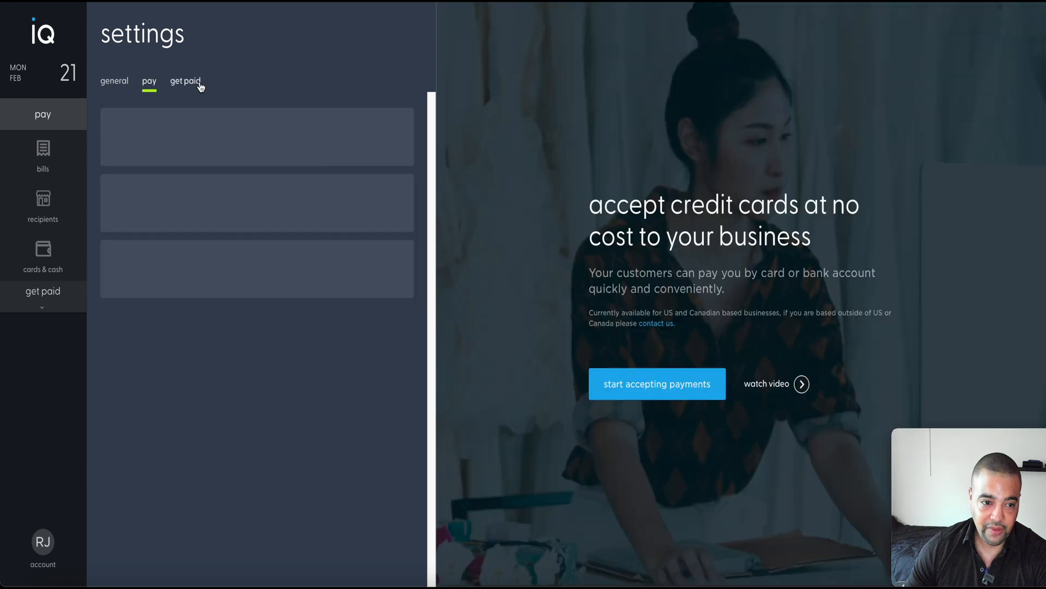
left_click(185, 81)
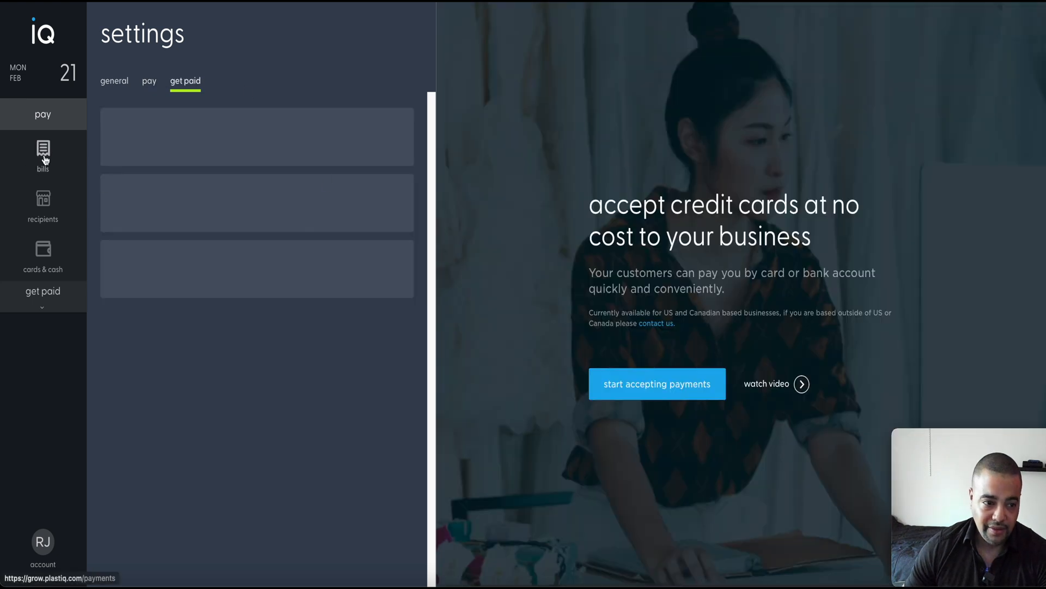
left_click(43, 155)
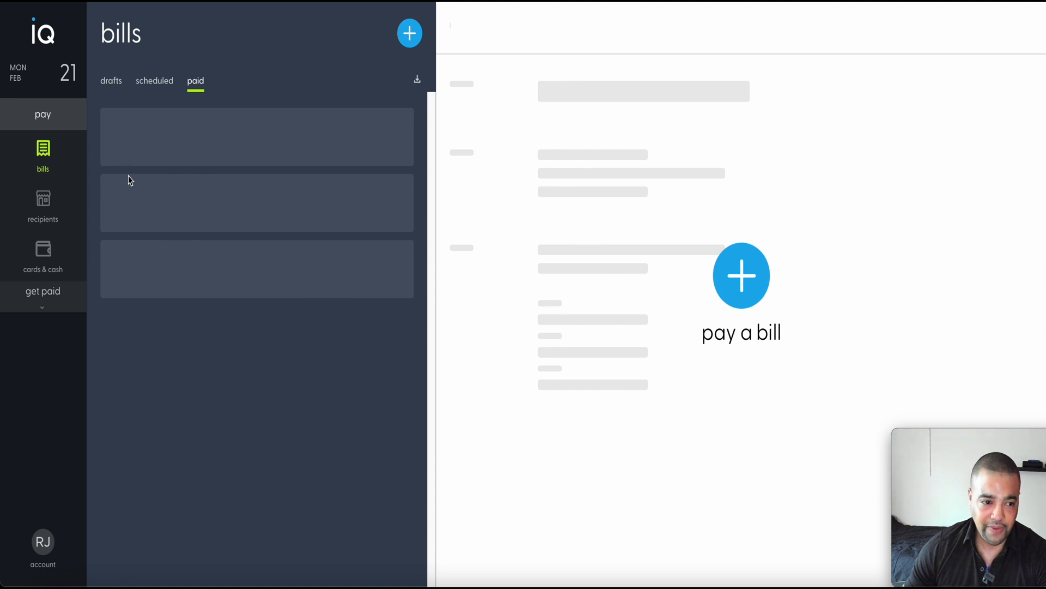
left_click(42, 256)
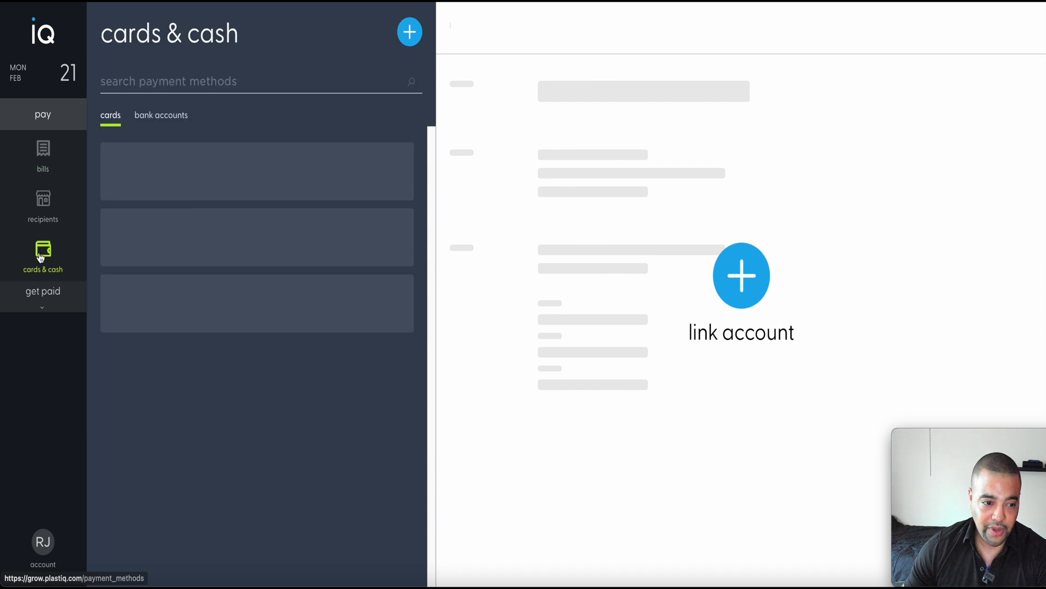
mouse_move(74, 282)
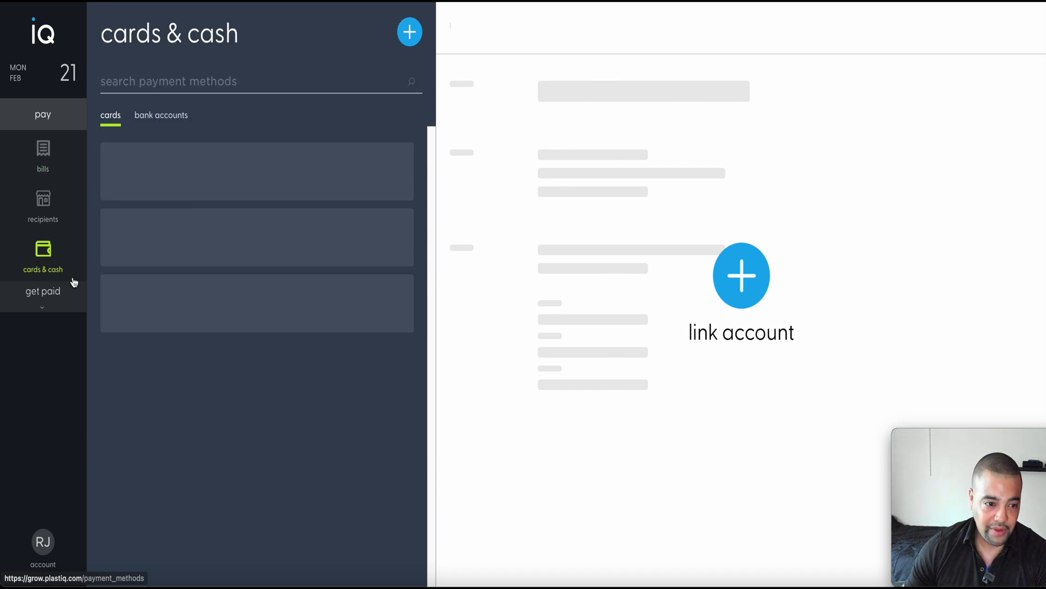
mouse_move(741, 275)
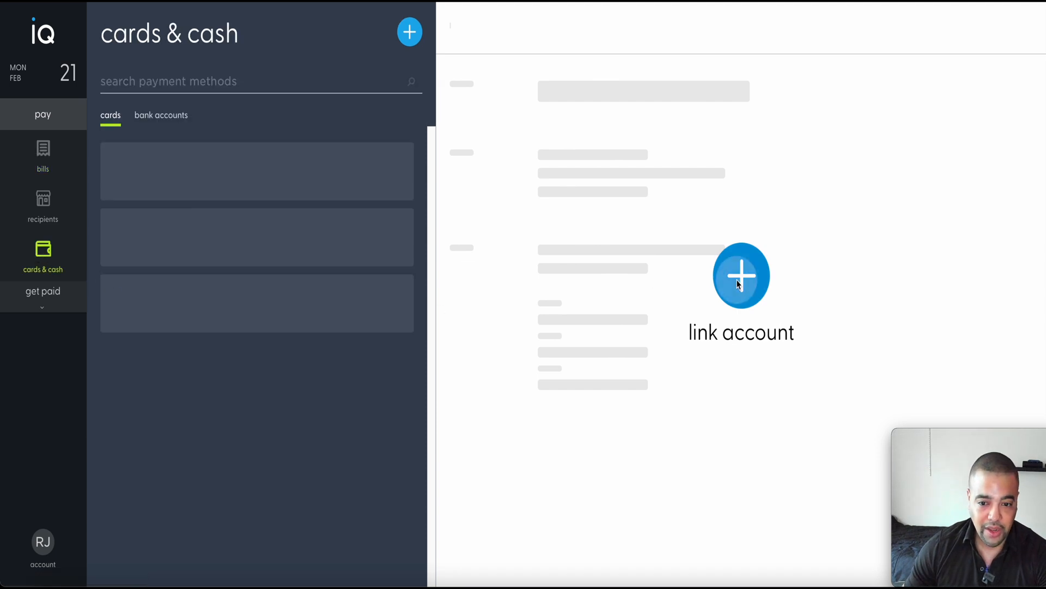
left_click(741, 274)
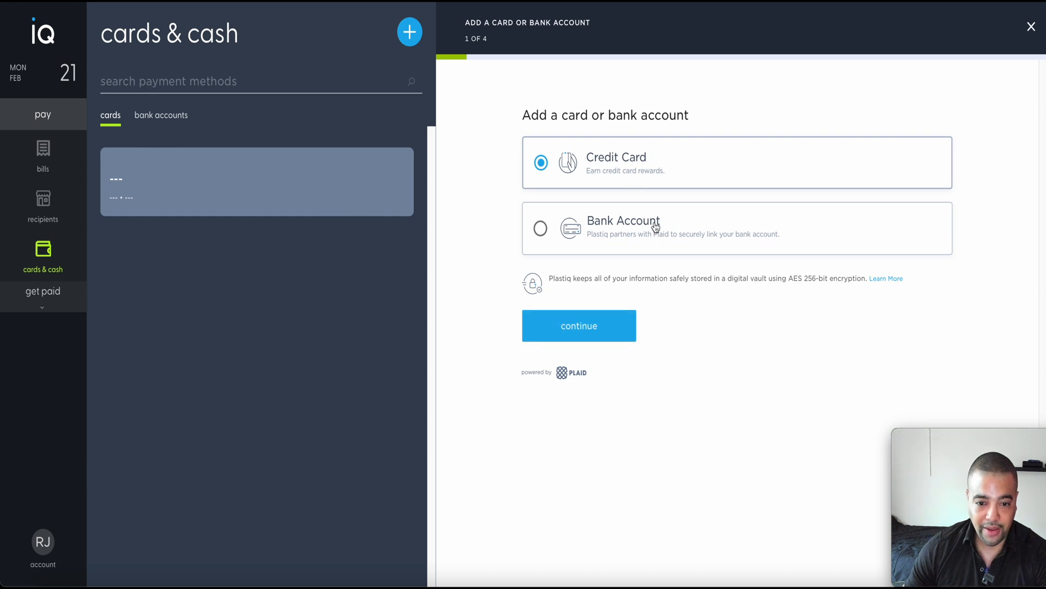
mouse_move(595, 381)
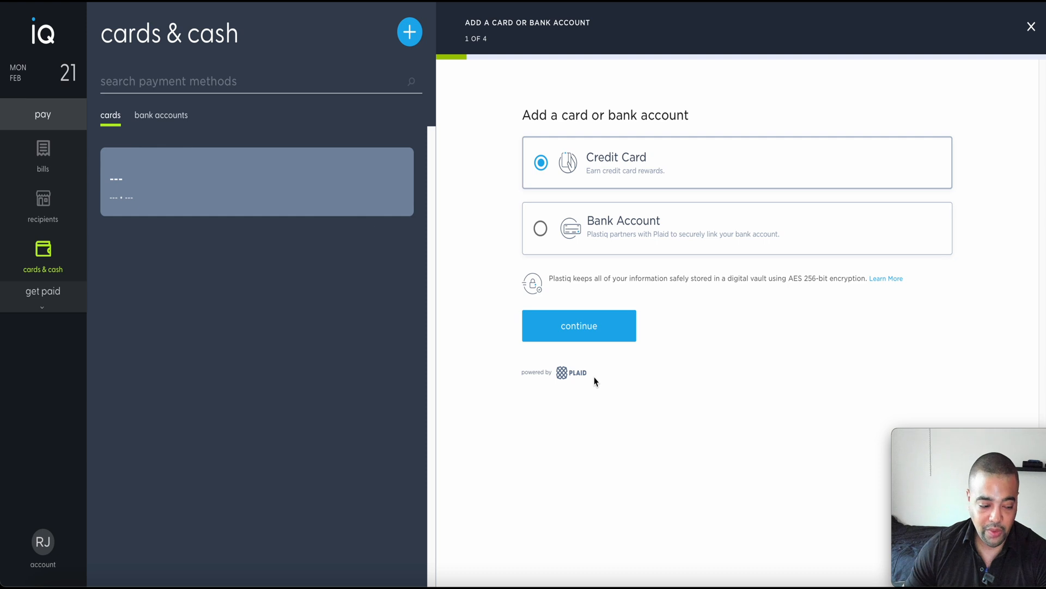
mouse_move(706, 288)
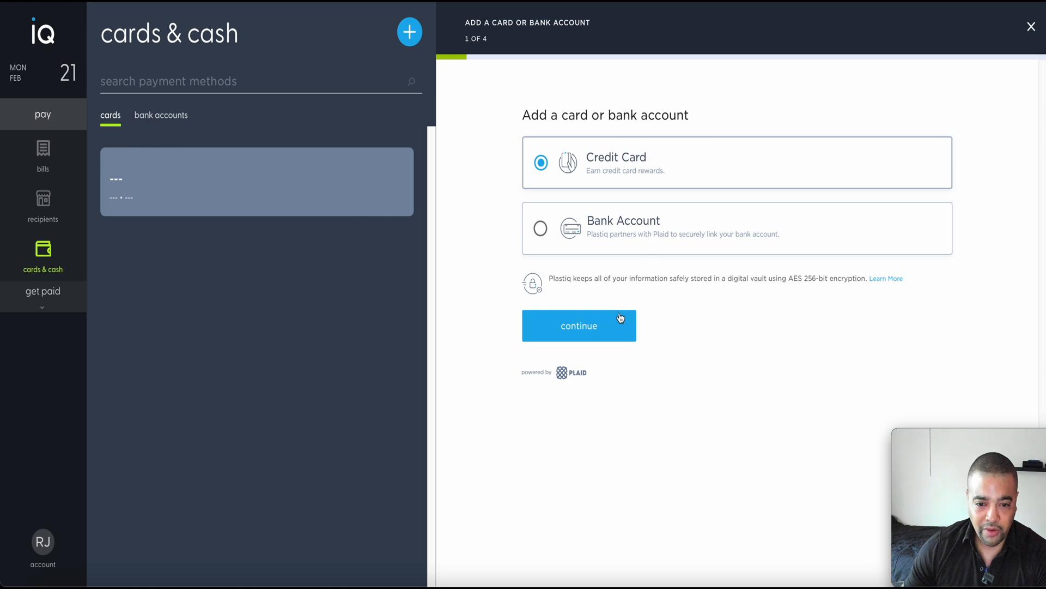
left_click(578, 326)
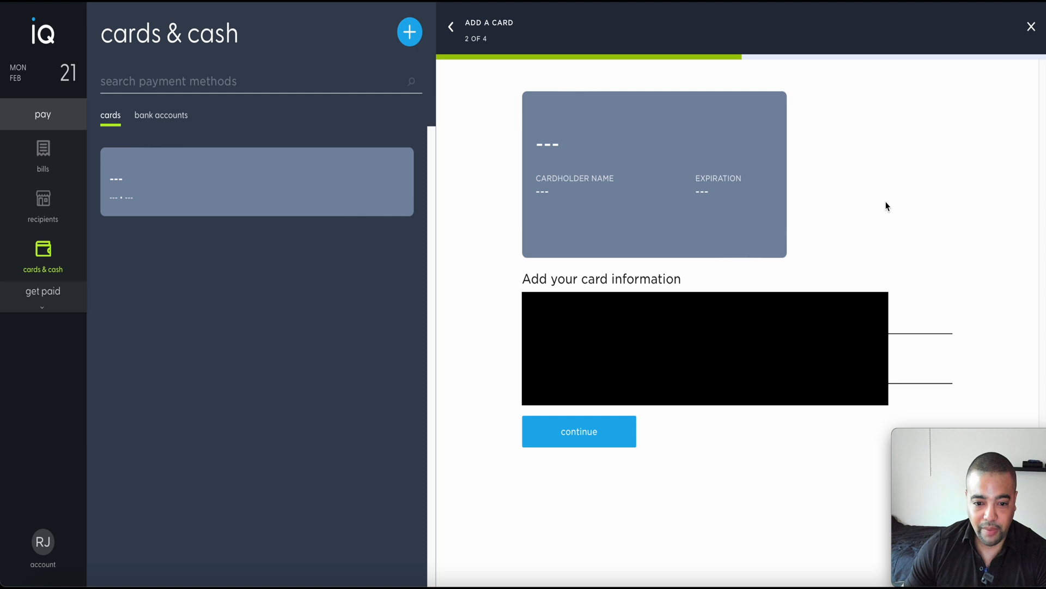
left_click(578, 431)
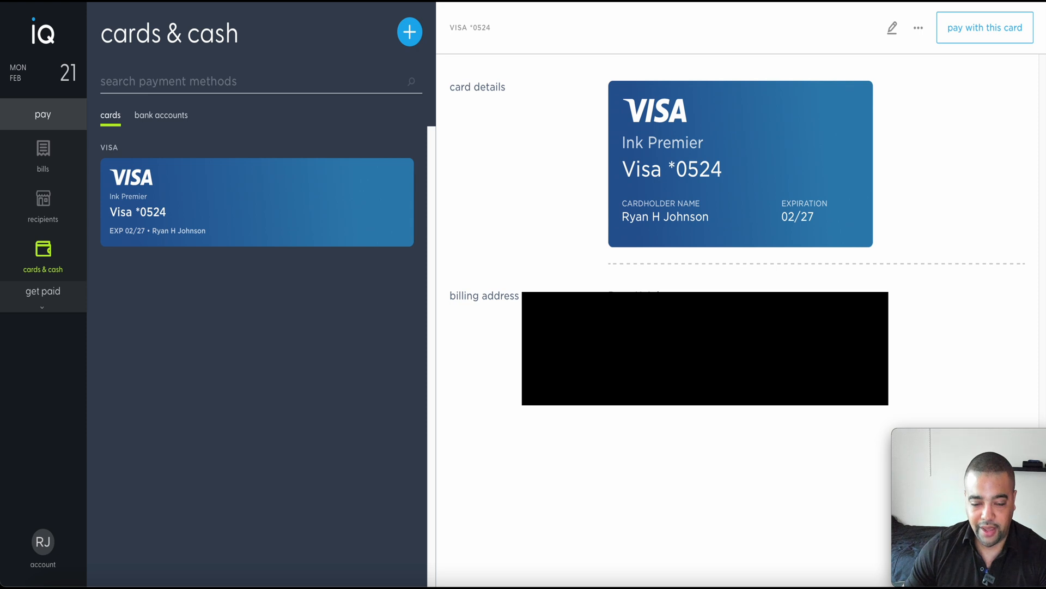
mouse_move(513, 381)
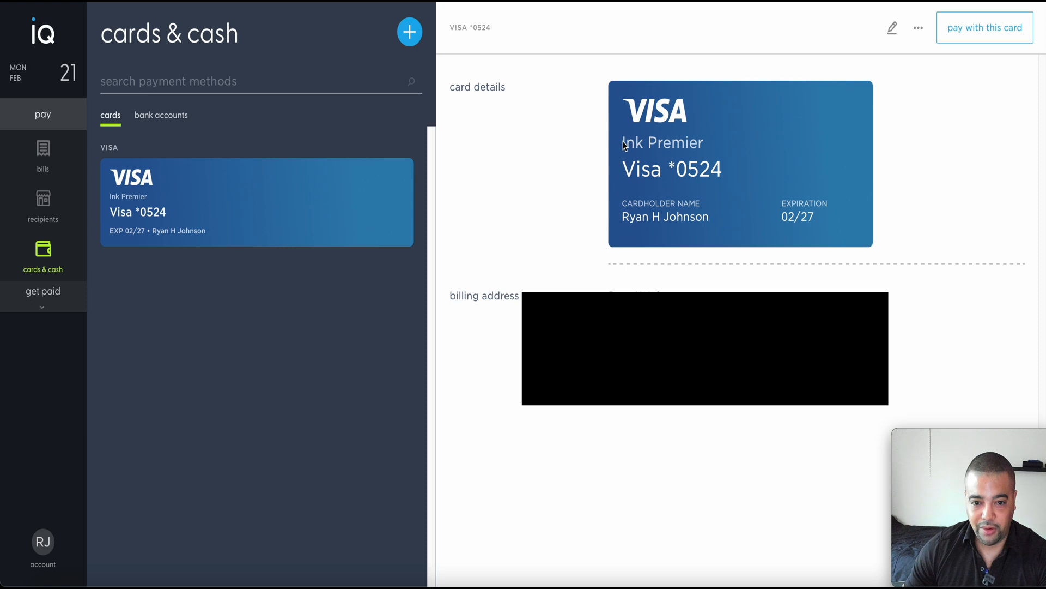
mouse_move(648, 151)
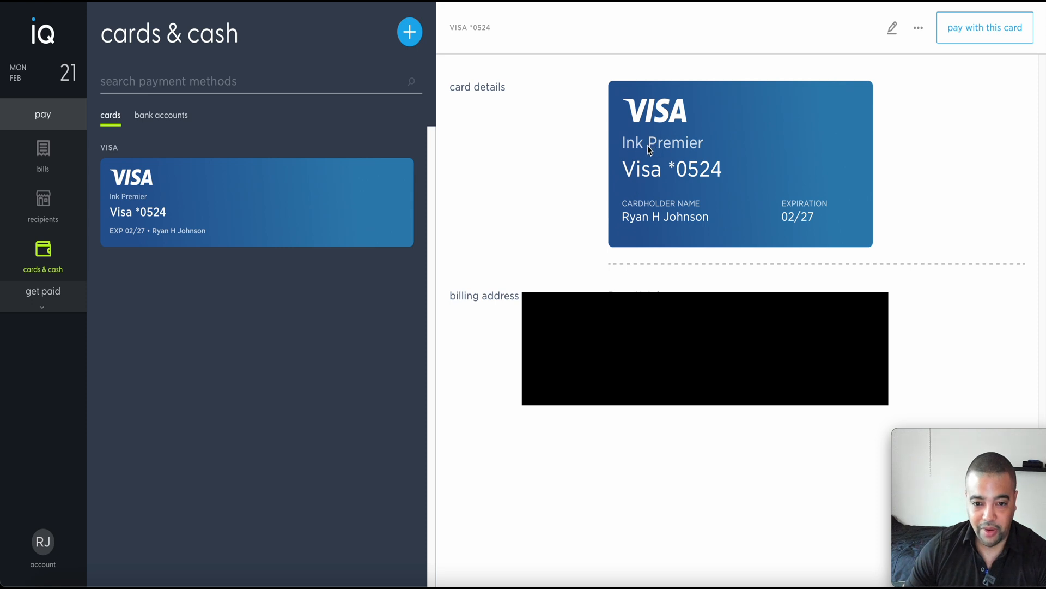
mouse_move(734, 265)
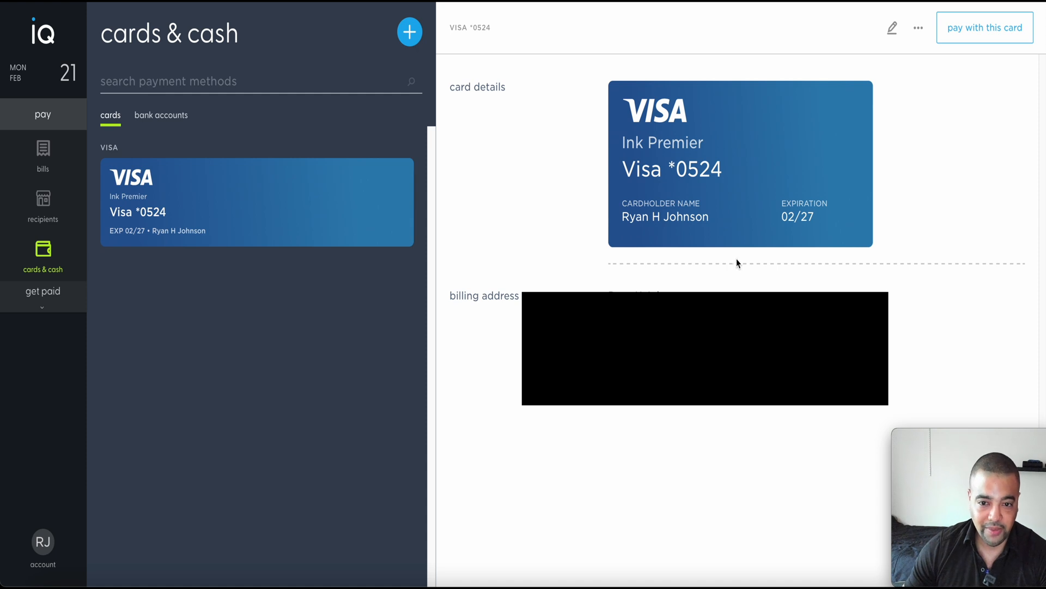
mouse_move(729, 274)
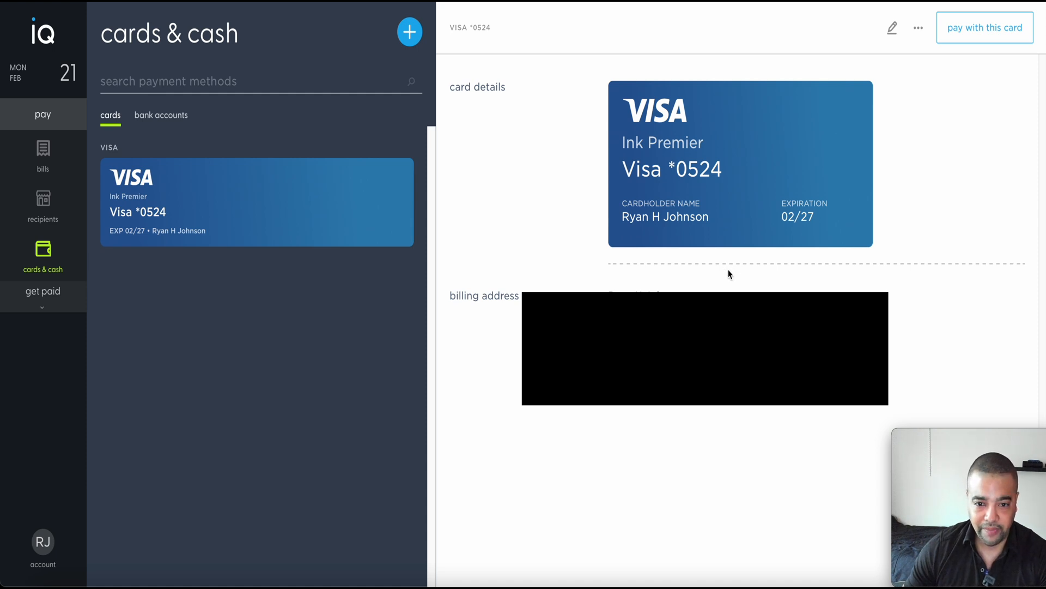
mouse_move(731, 265)
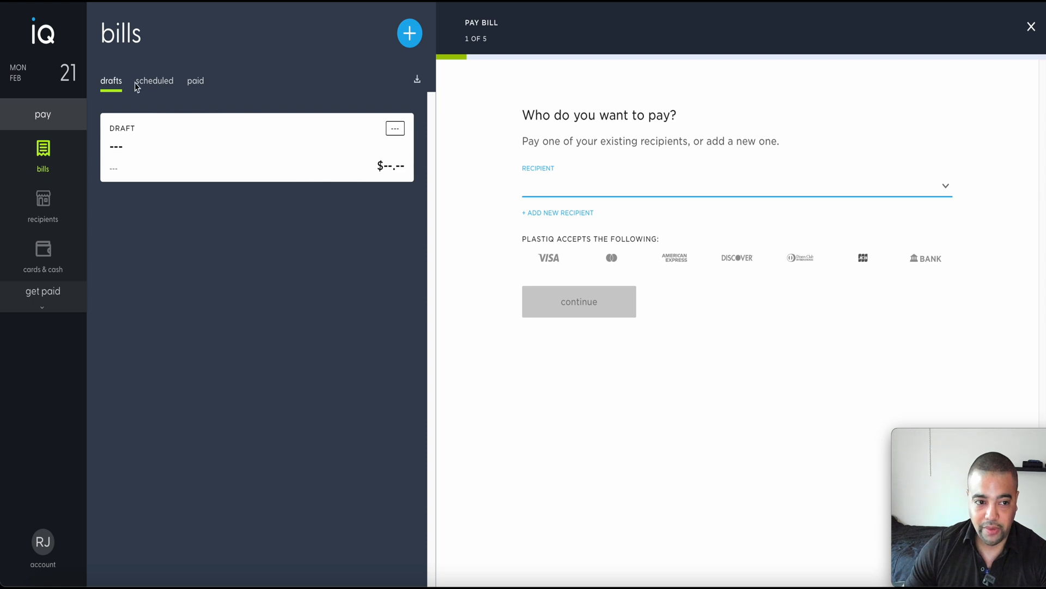
mouse_move(614, 159)
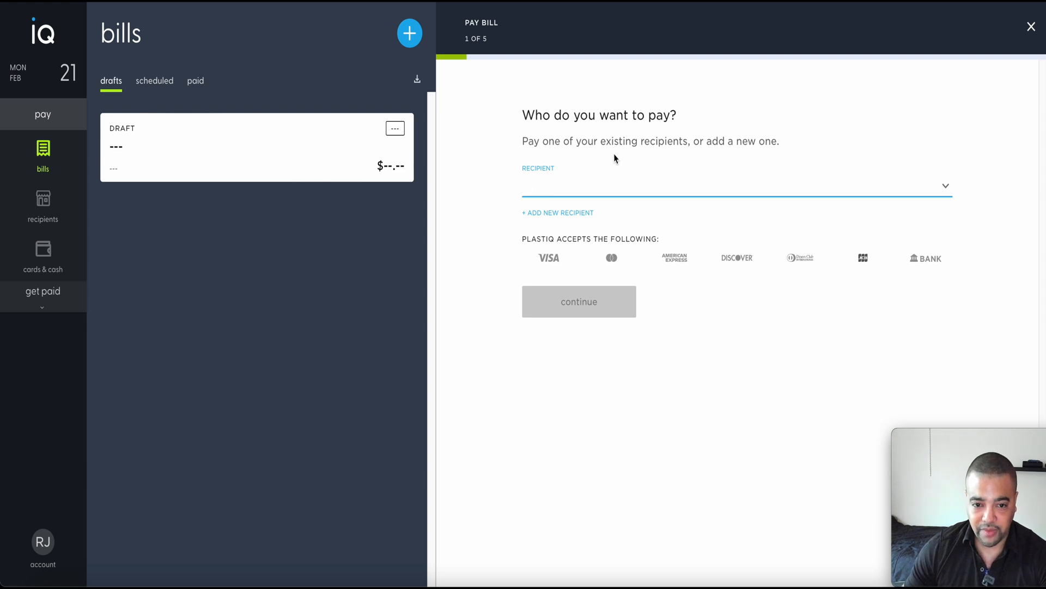
mouse_move(583, 164)
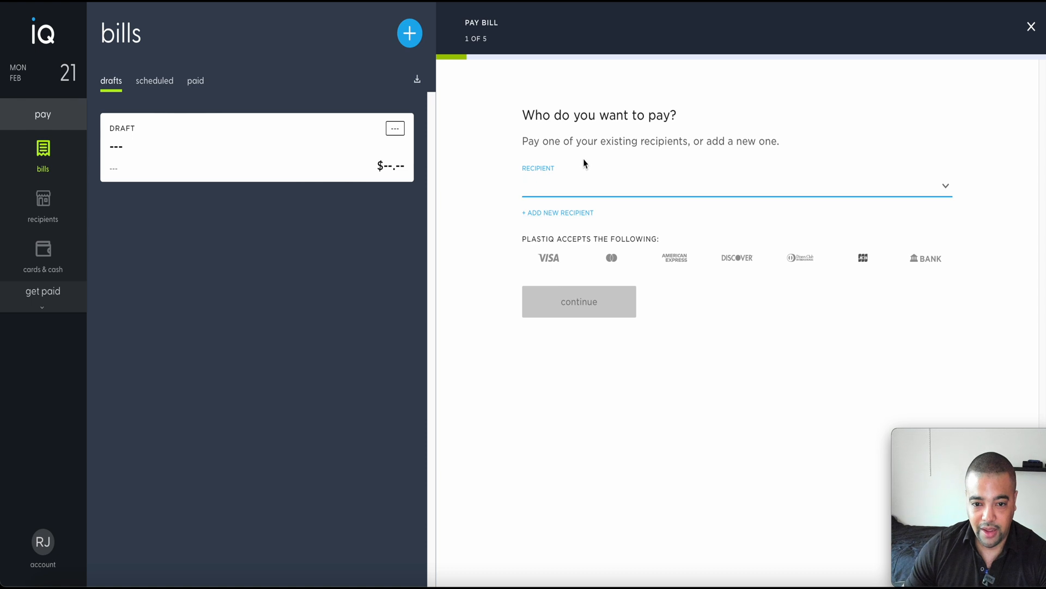
mouse_move(582, 175)
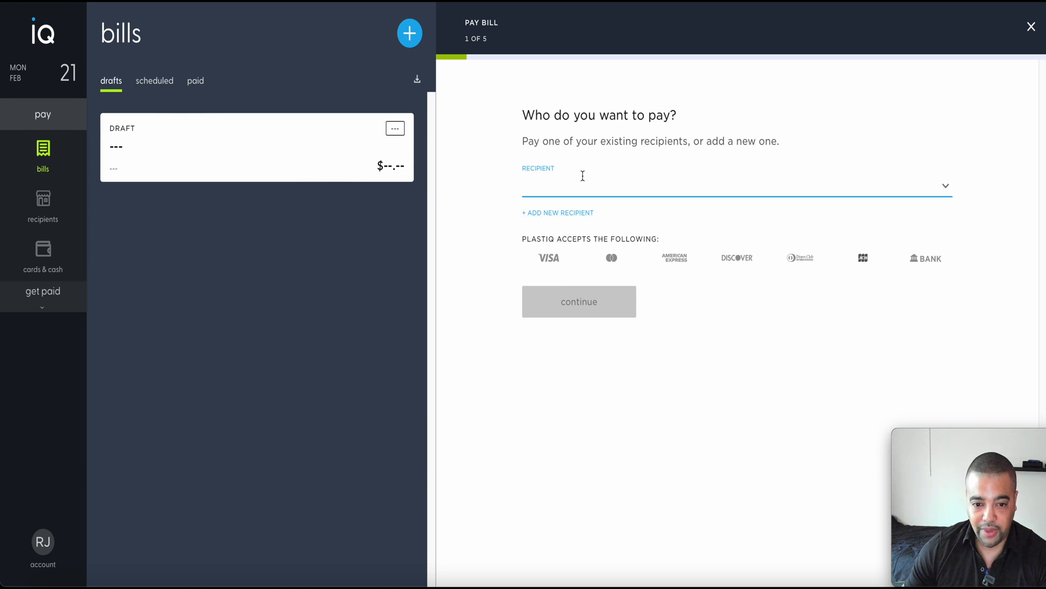
mouse_move(838, 269)
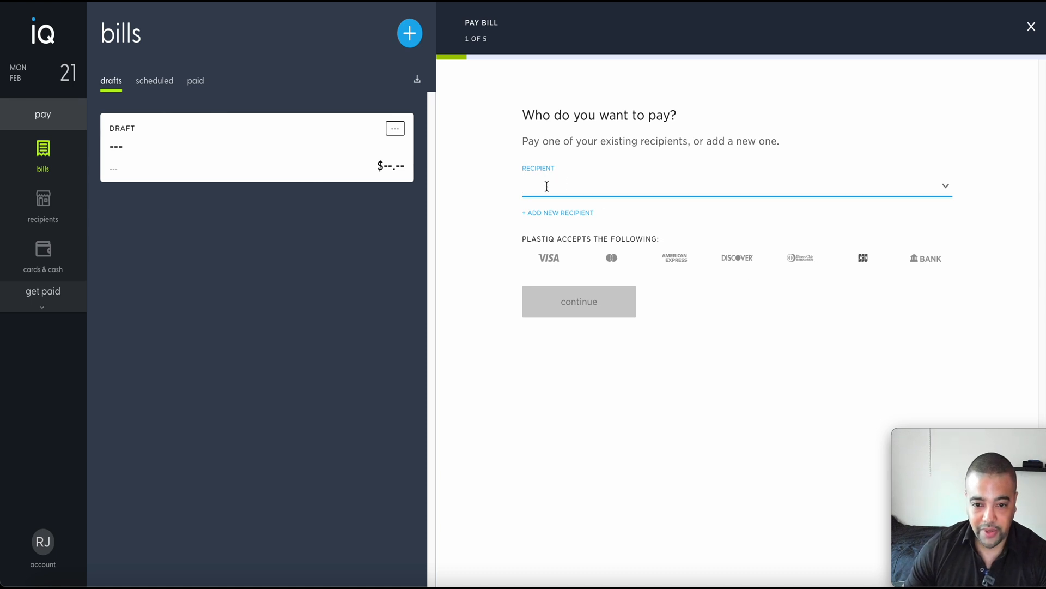
Step: Start a Pay Bill draft with the Ink Premier card and begin adding a new recipient
left_click(557, 212)
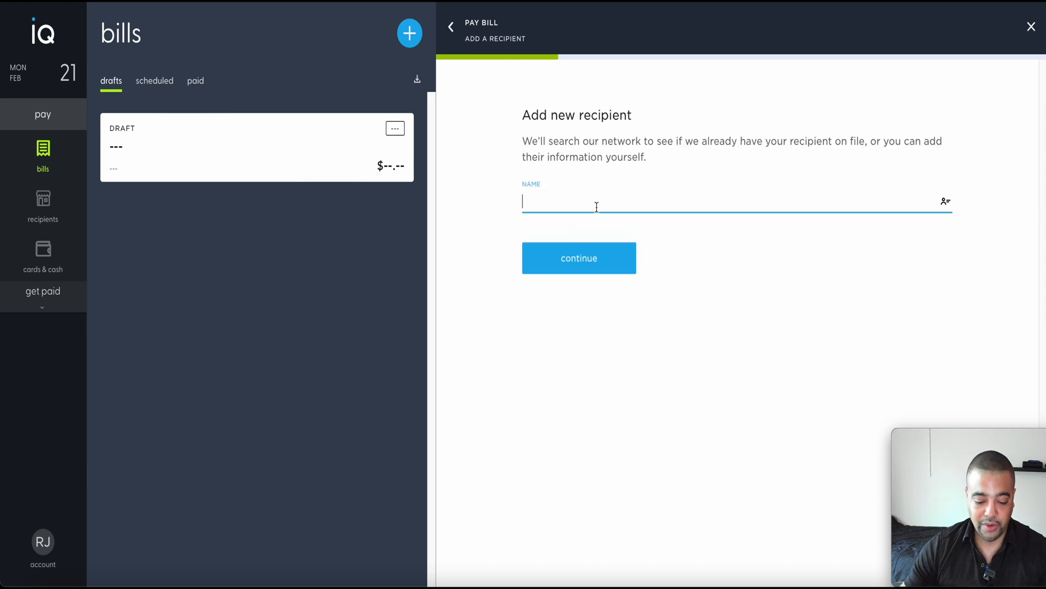
type("GM Financial")
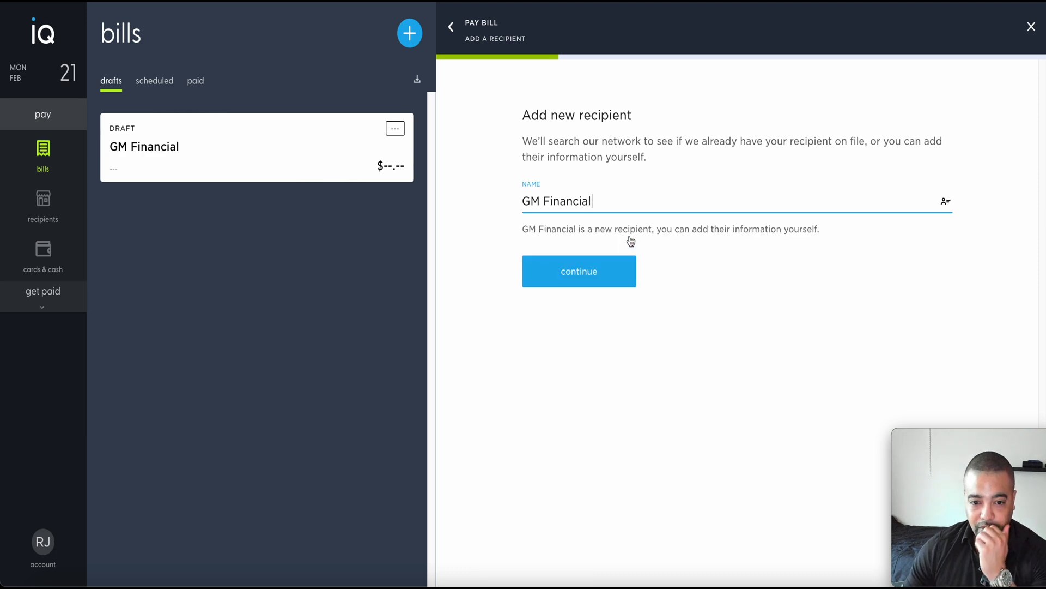
left_click(578, 271)
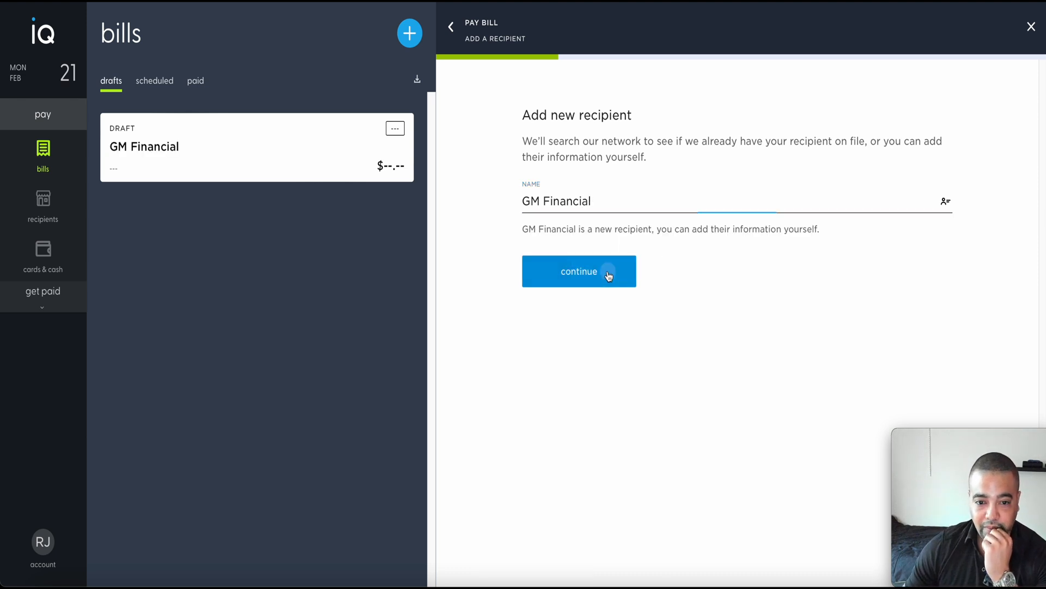
left_click(579, 270)
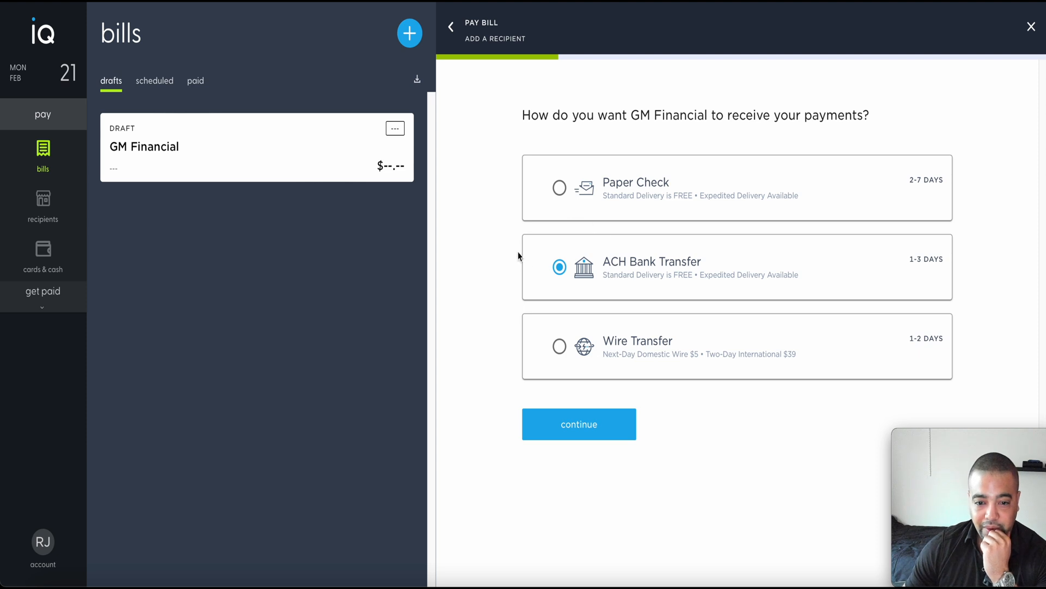
mouse_move(615, 202)
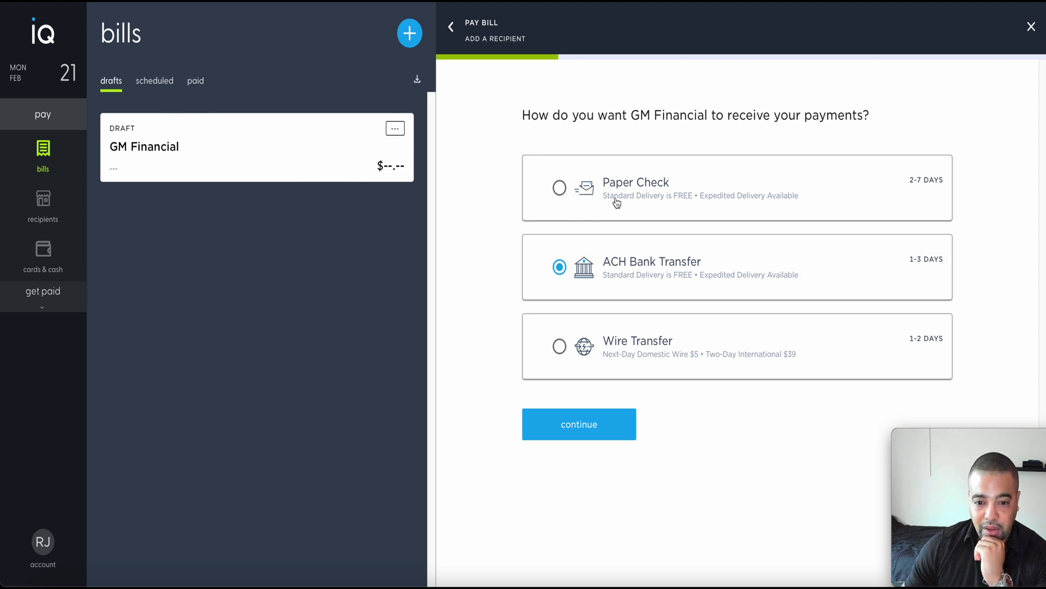
mouse_move(691, 261)
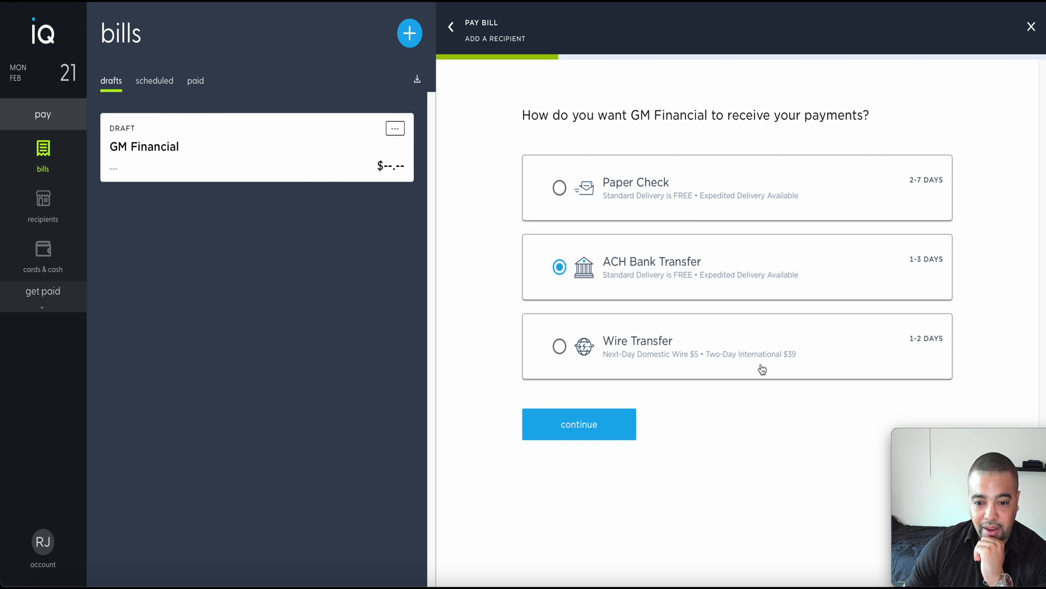
mouse_move(773, 271)
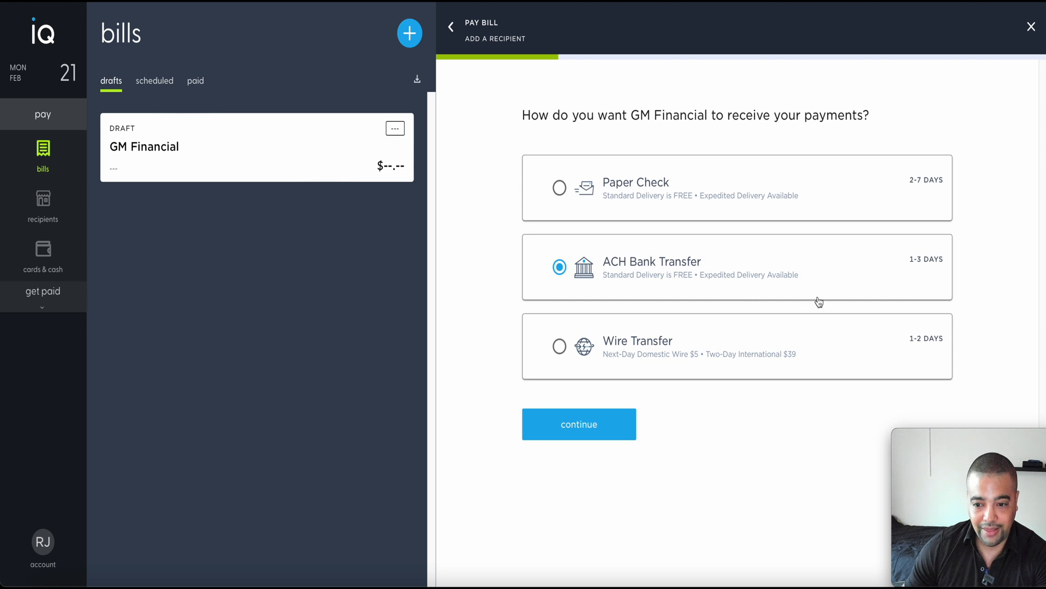
Step: Choose Paper Check as GM Financial's delivery method and continue to the mailing address
left_click(559, 187)
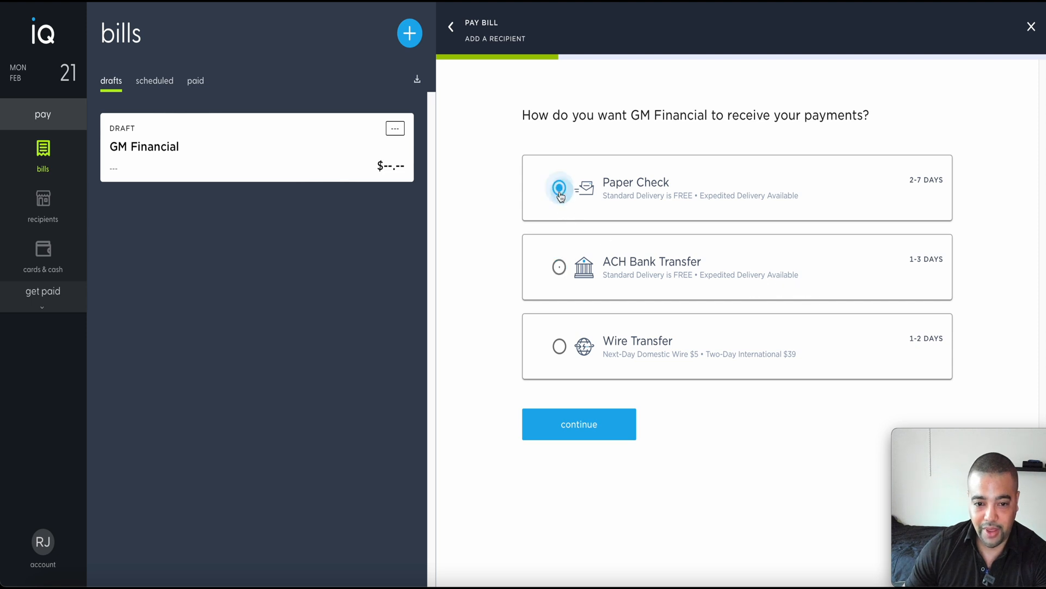
left_click(579, 424)
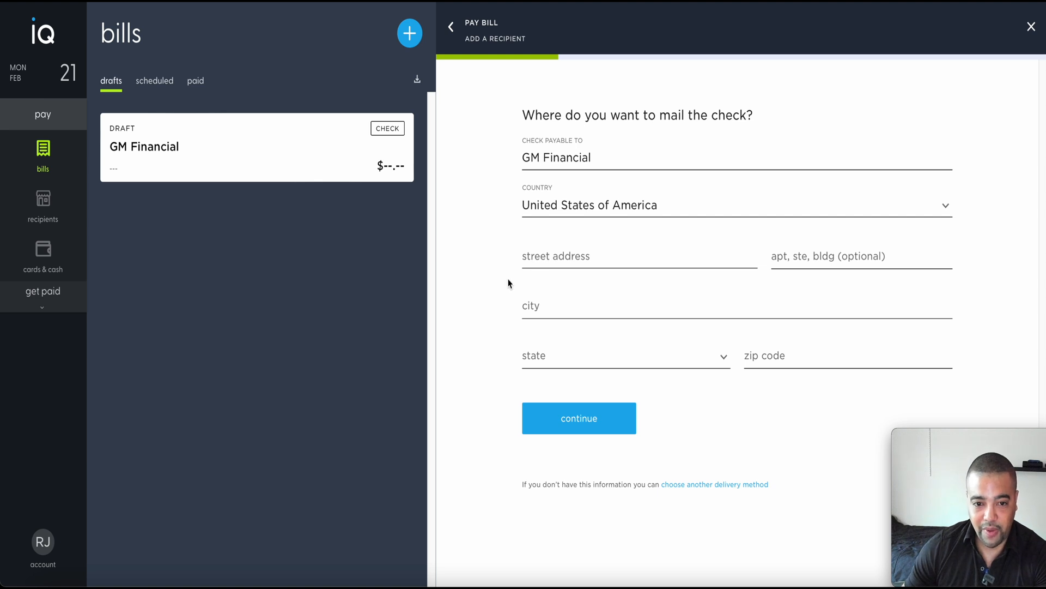
mouse_move(504, 283)
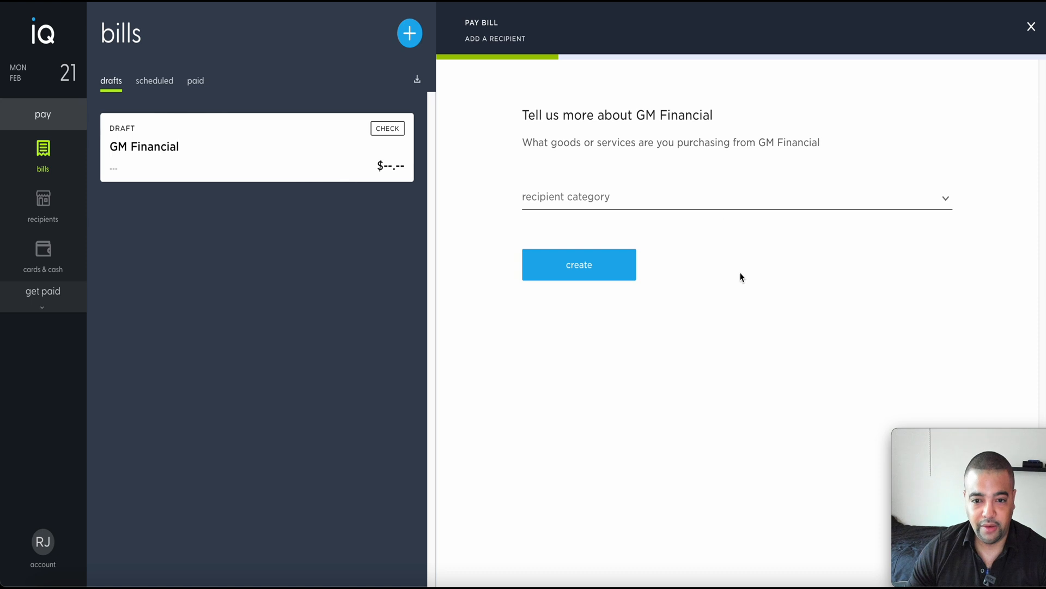
Step: Create GM Financial under Vehicle and Transportation, subcategory Vehicle Loan Payments
left_click(734, 196)
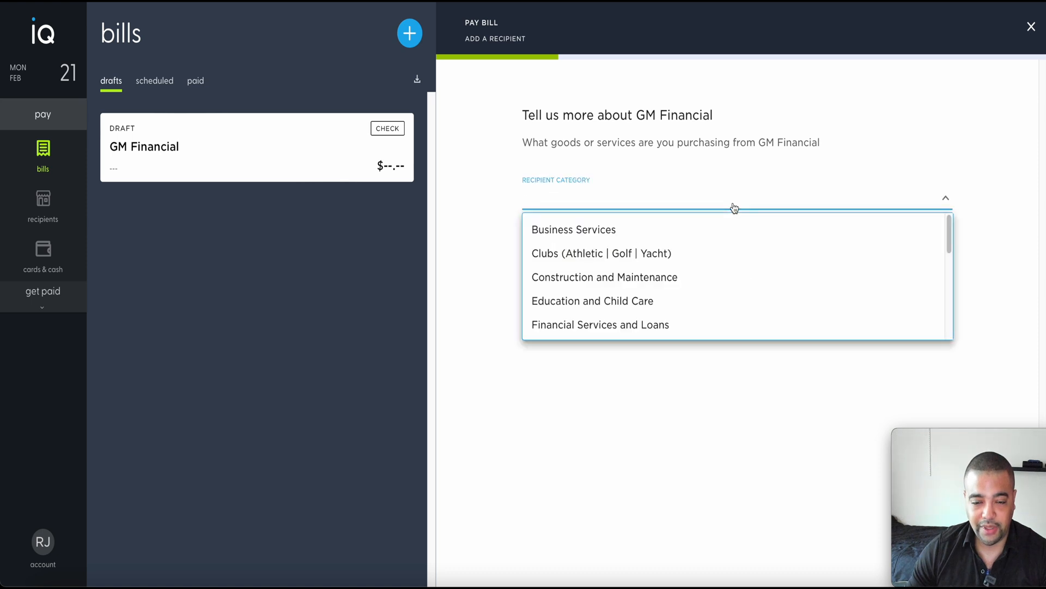
mouse_move(705, 222)
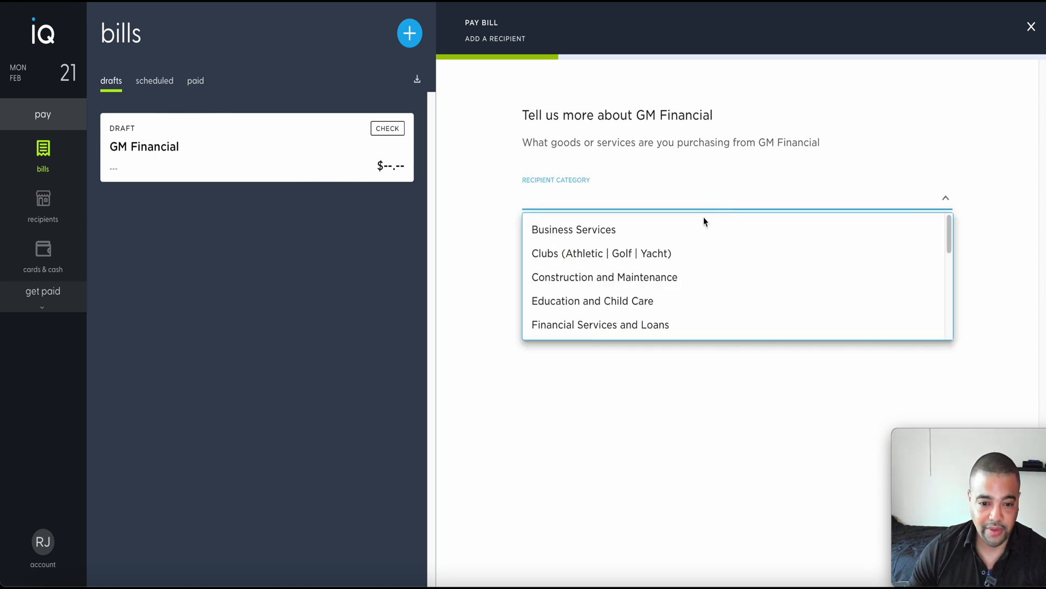
mouse_move(573, 230)
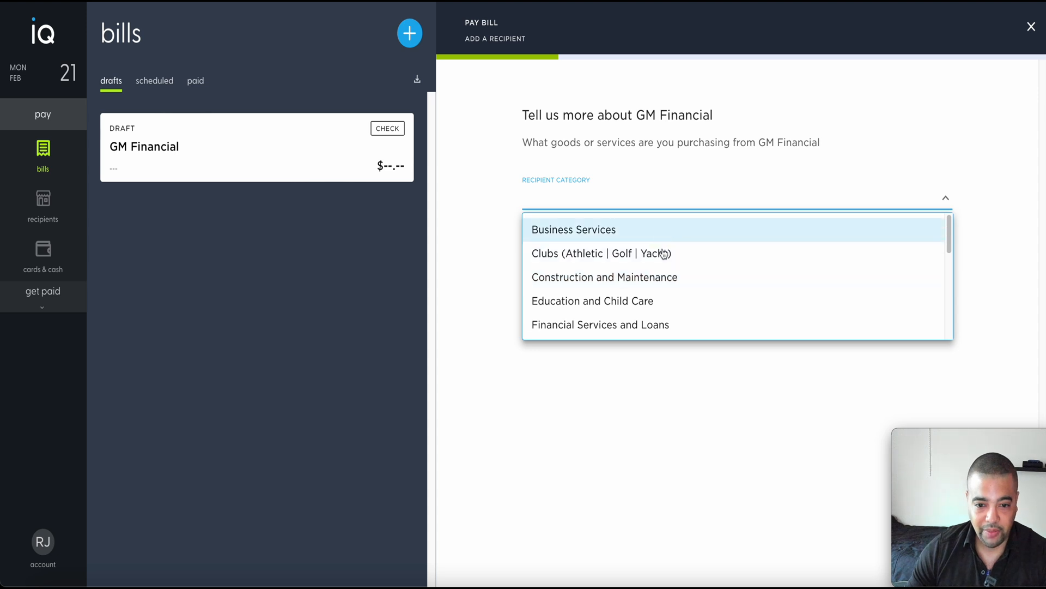
scroll("down", 3)
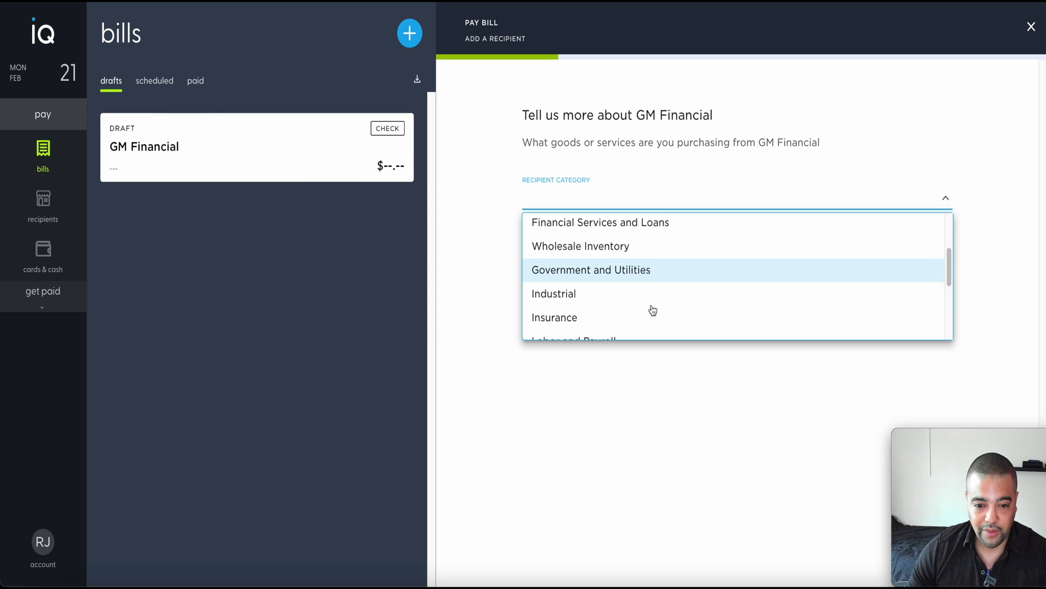
scroll("down", 3)
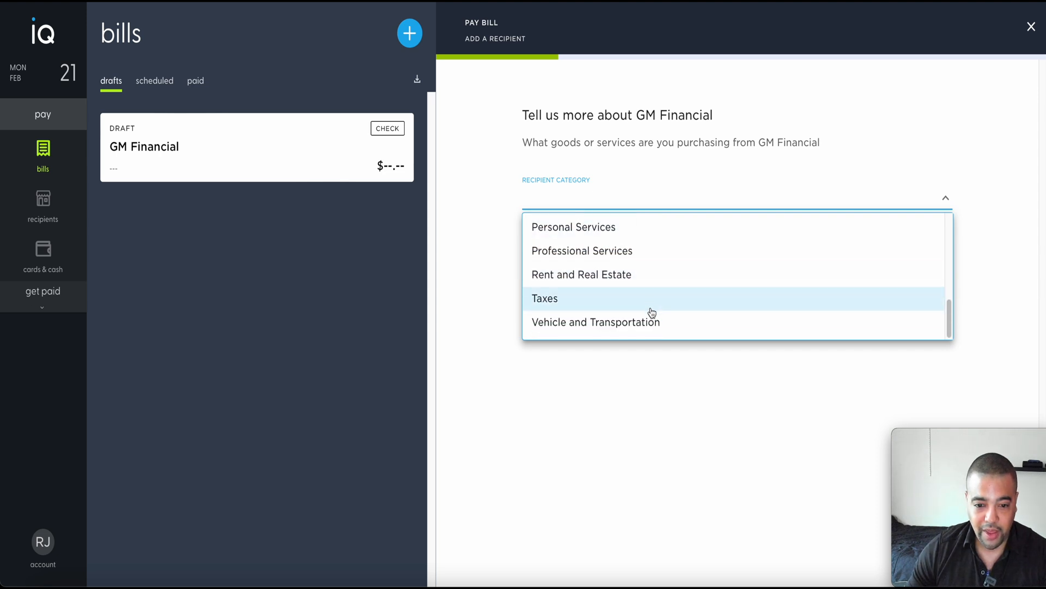
left_click(594, 321)
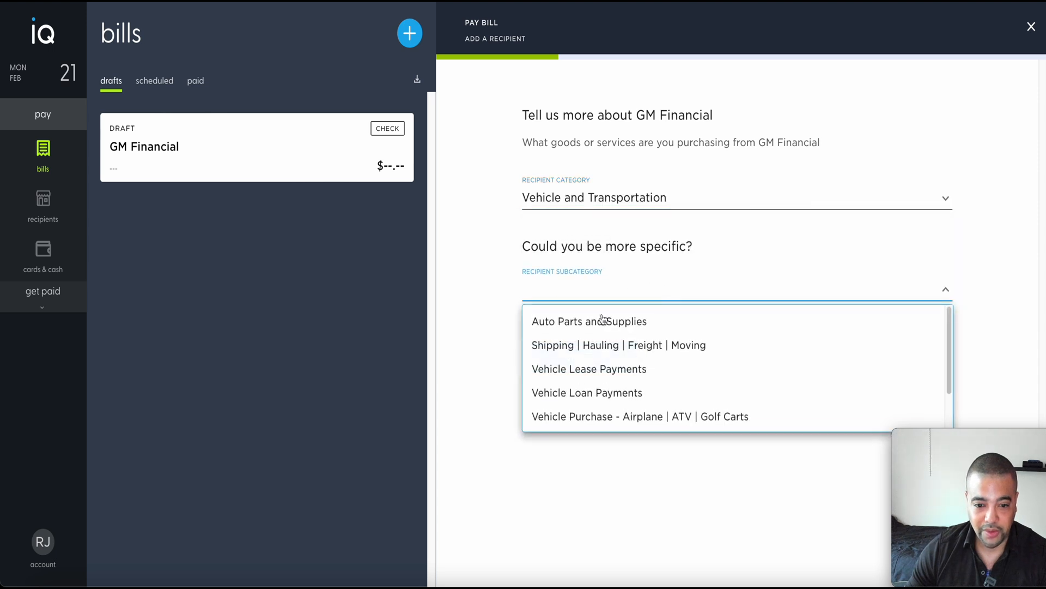
left_click(586, 393)
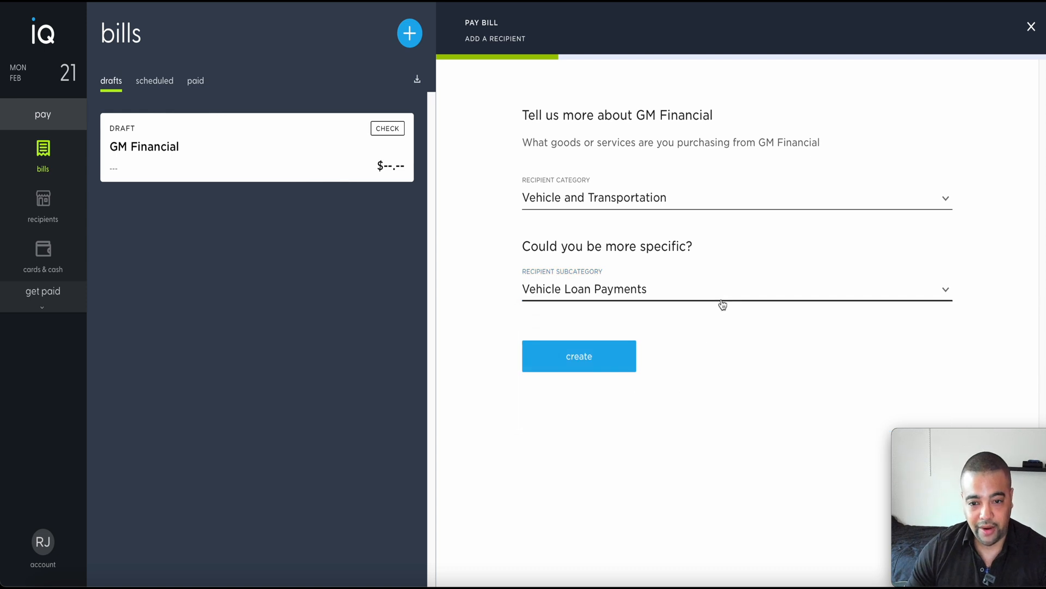
mouse_move(697, 315)
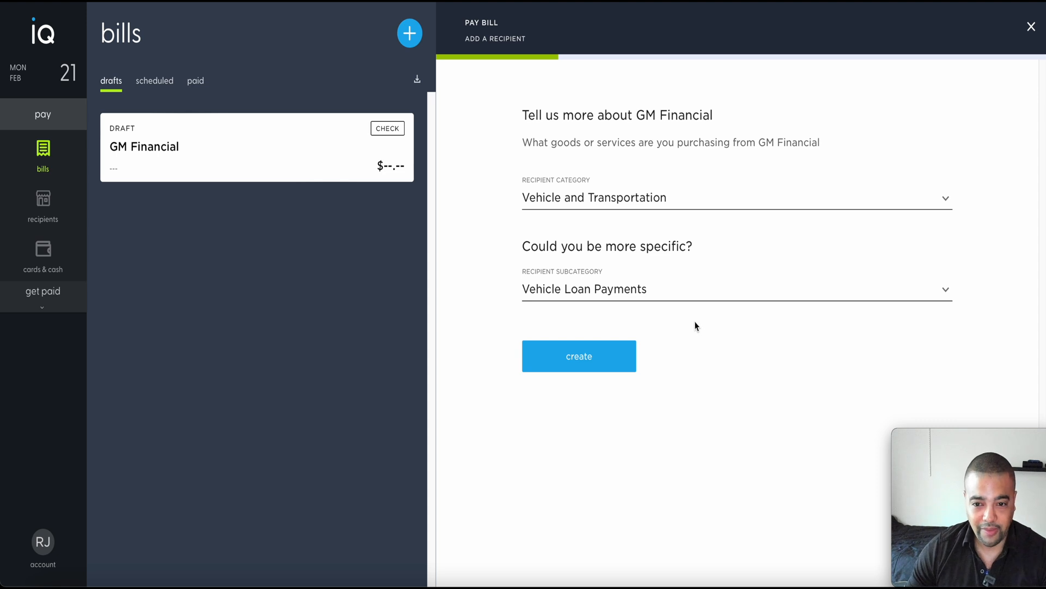
mouse_move(710, 339)
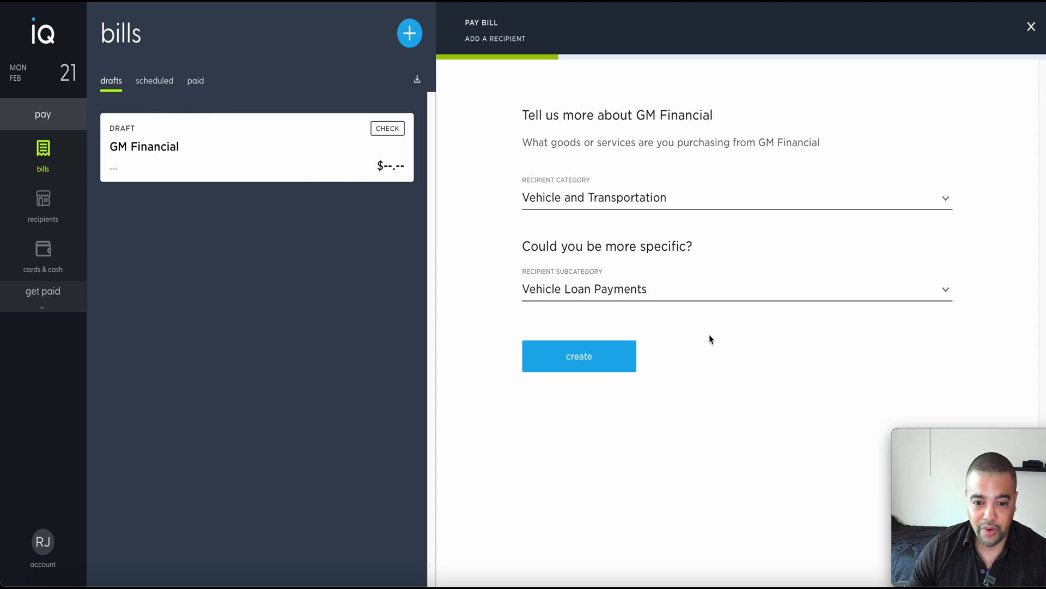
left_click(578, 356)
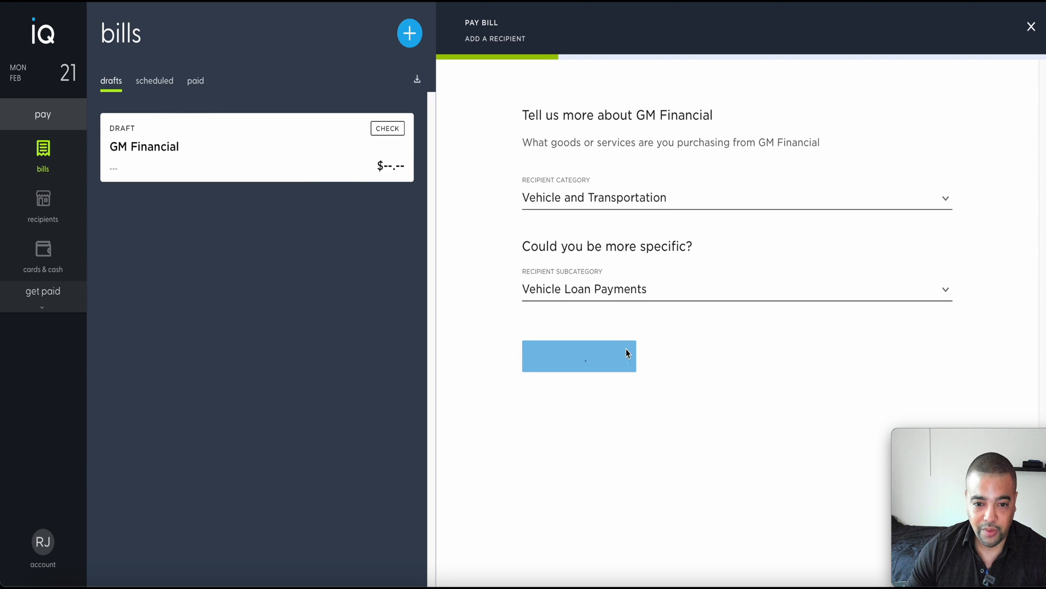
left_click(578, 356)
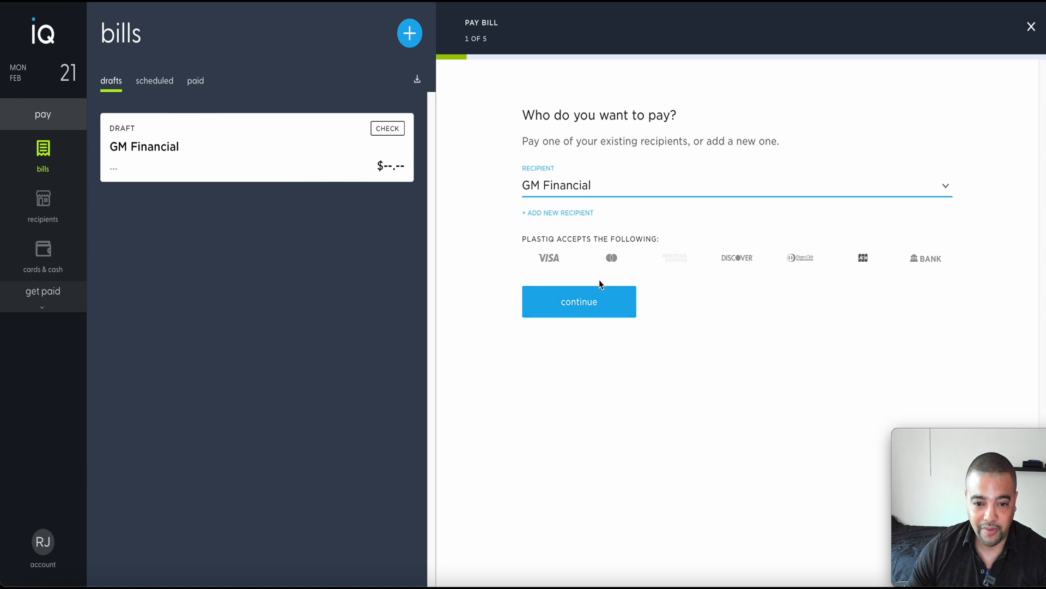
left_click(578, 301)
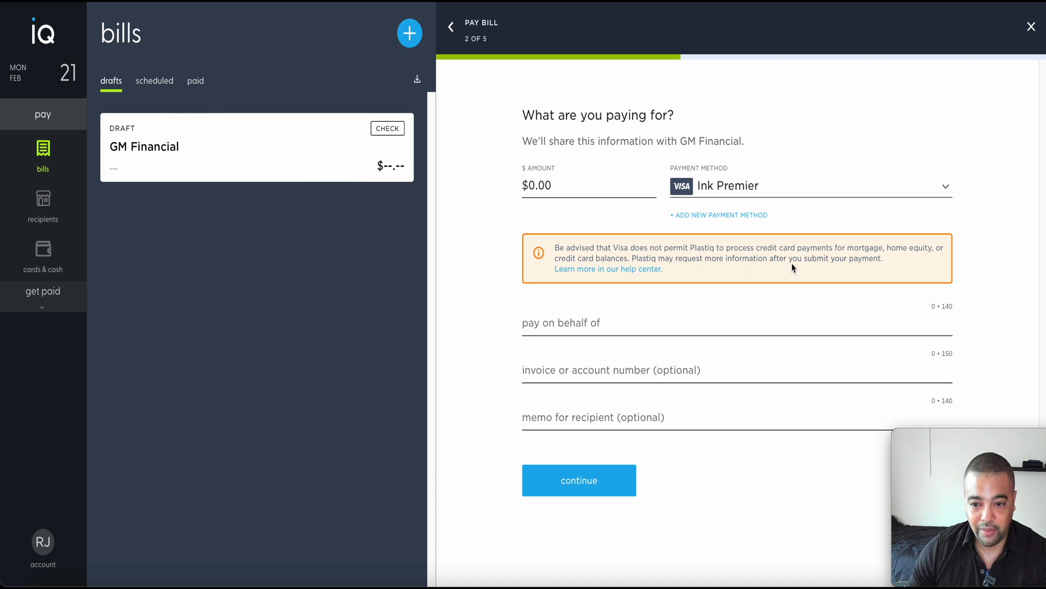
mouse_move(877, 256)
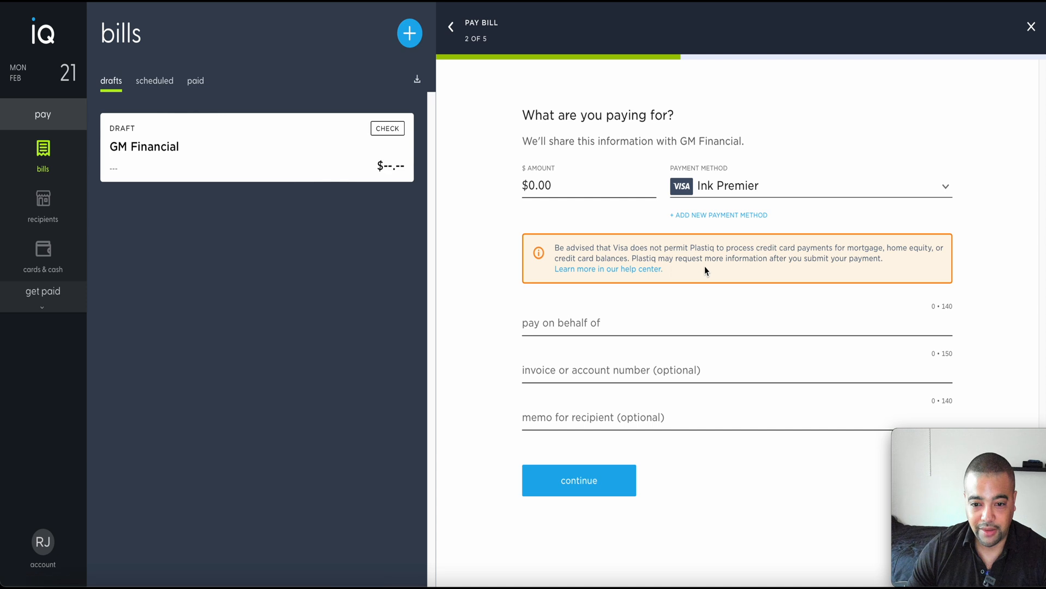
mouse_move(841, 271)
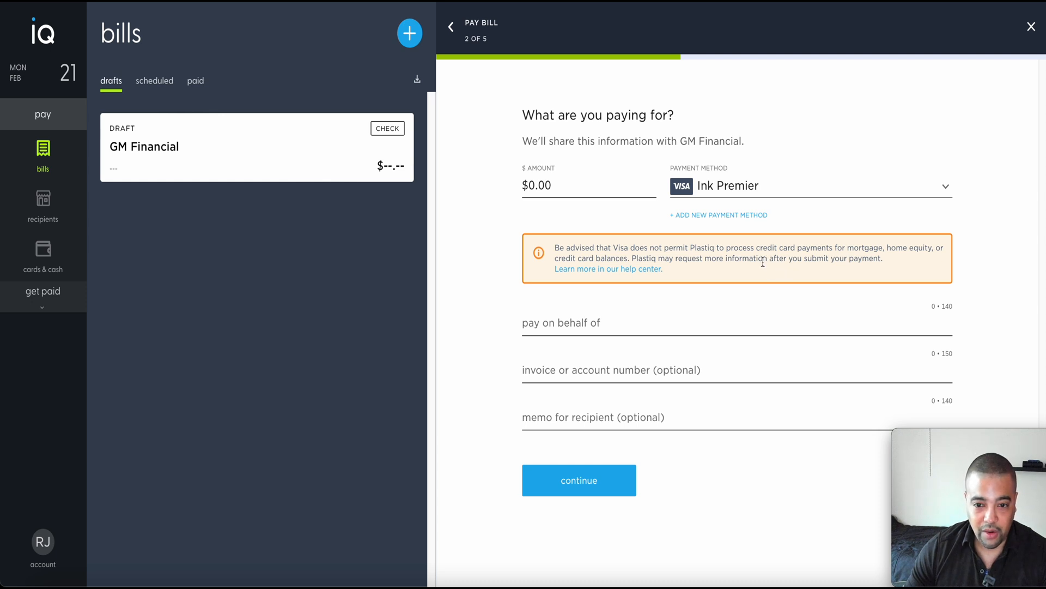
mouse_move(634, 306)
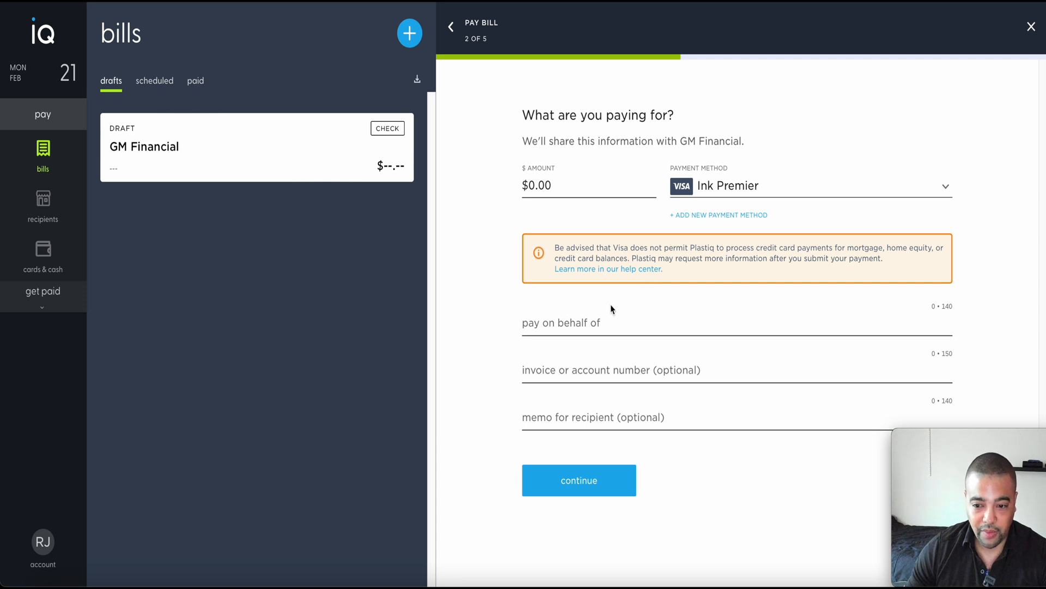
left_click(537, 185)
type("5,000")
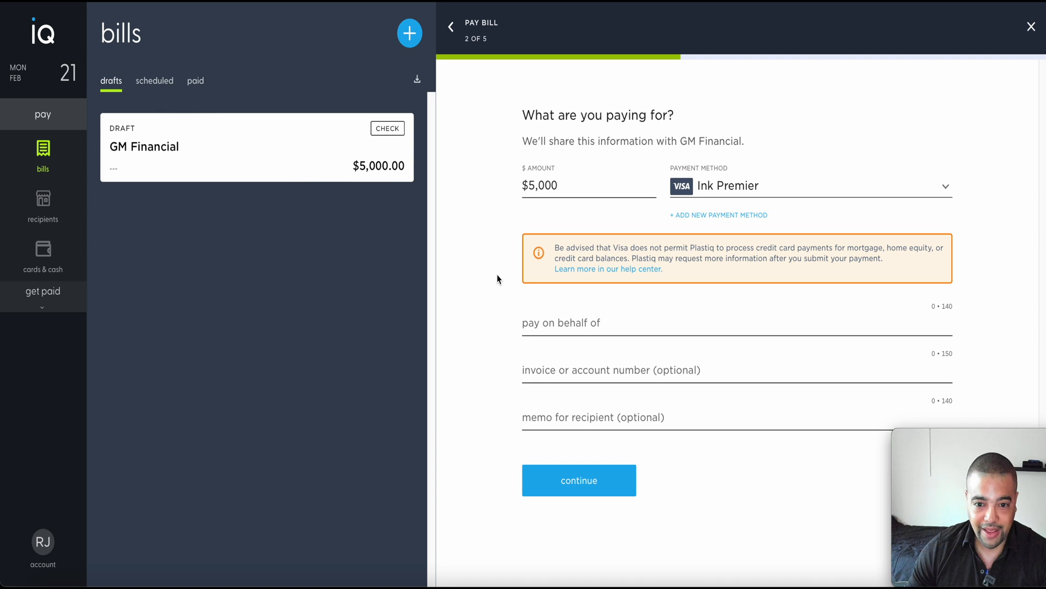
mouse_move(570, 307)
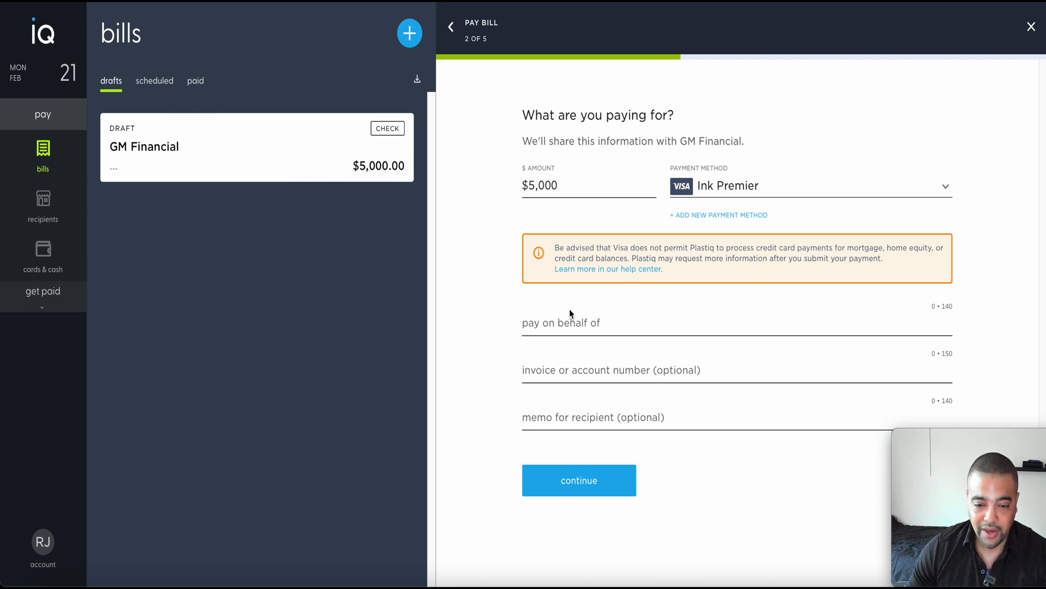
mouse_move(514, 312)
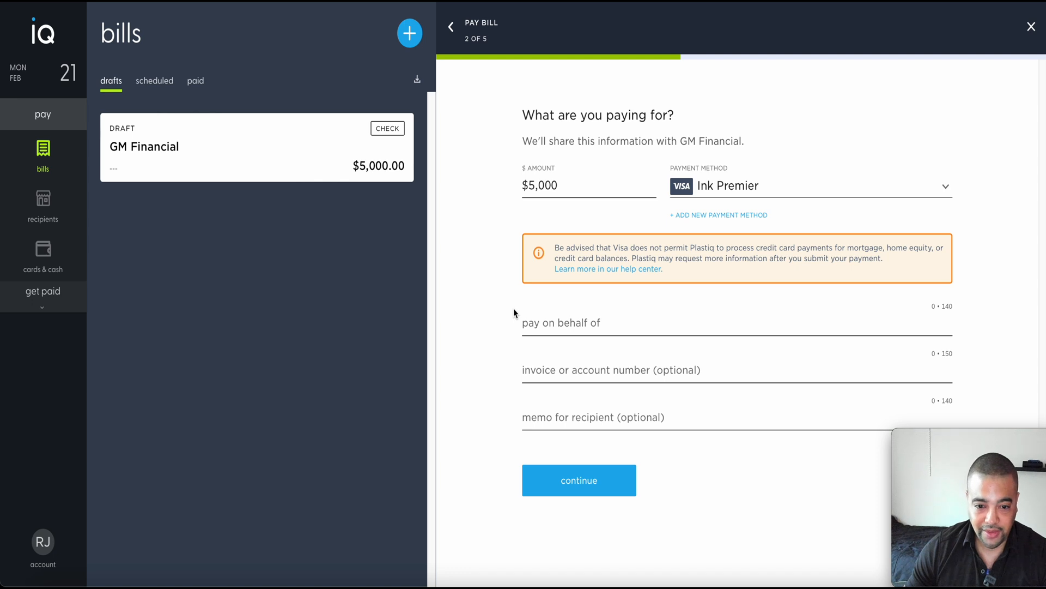
type("R")
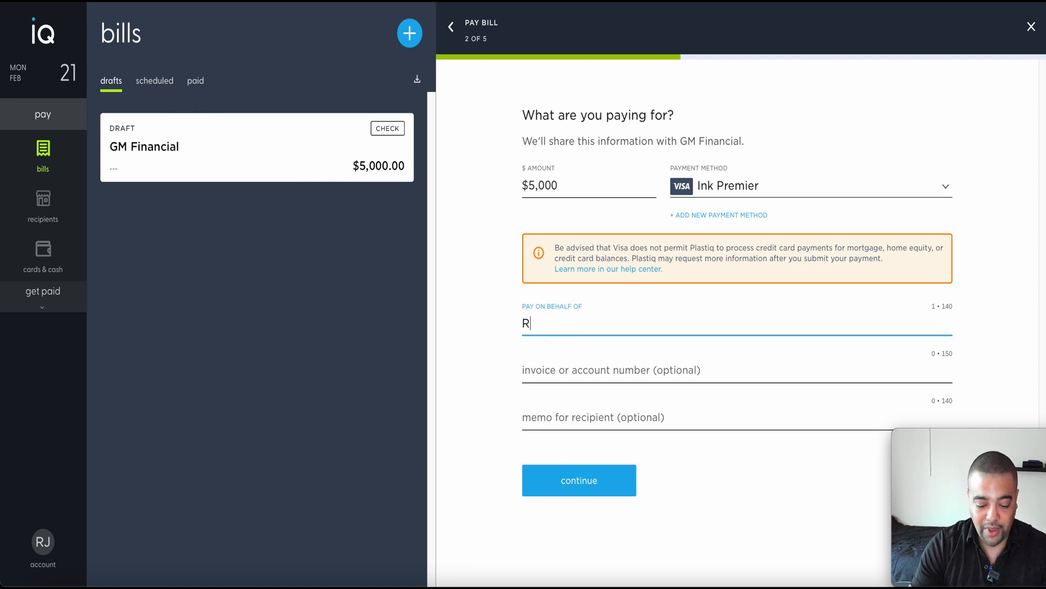
type("yan H JOh")
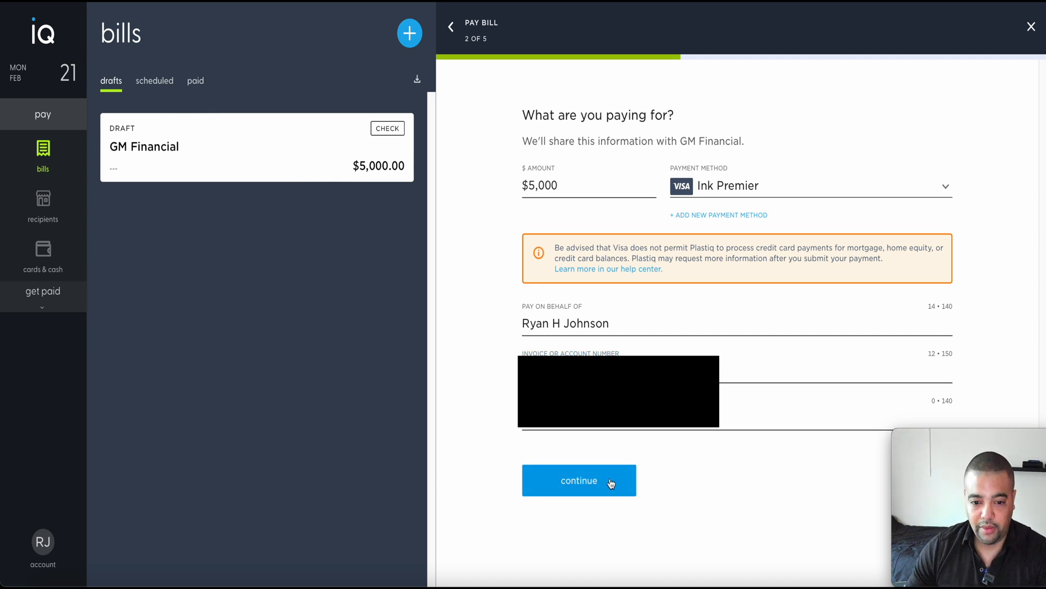
left_click(579, 480)
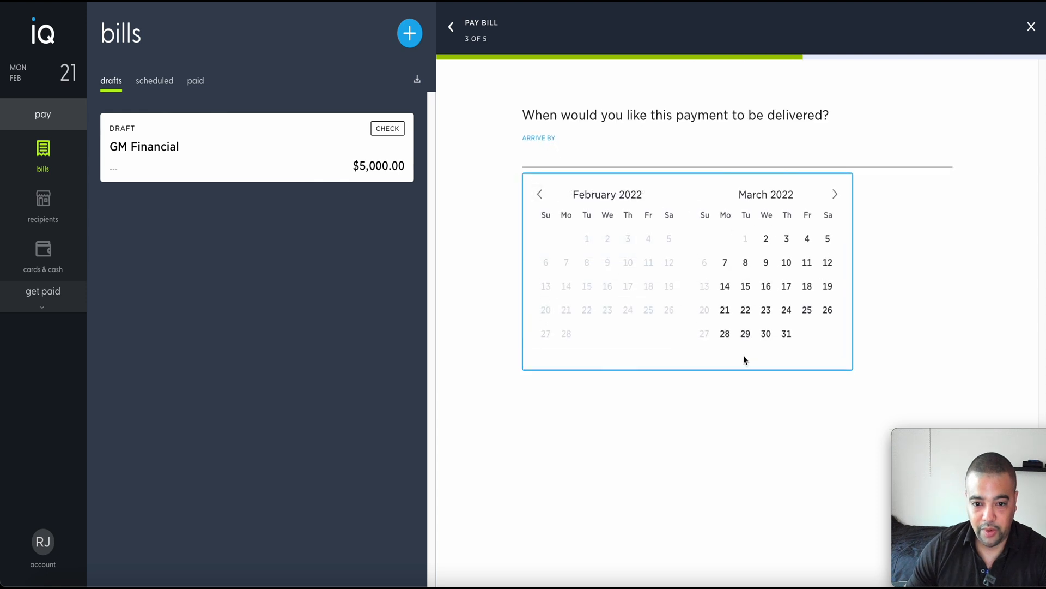
mouse_move(767, 240)
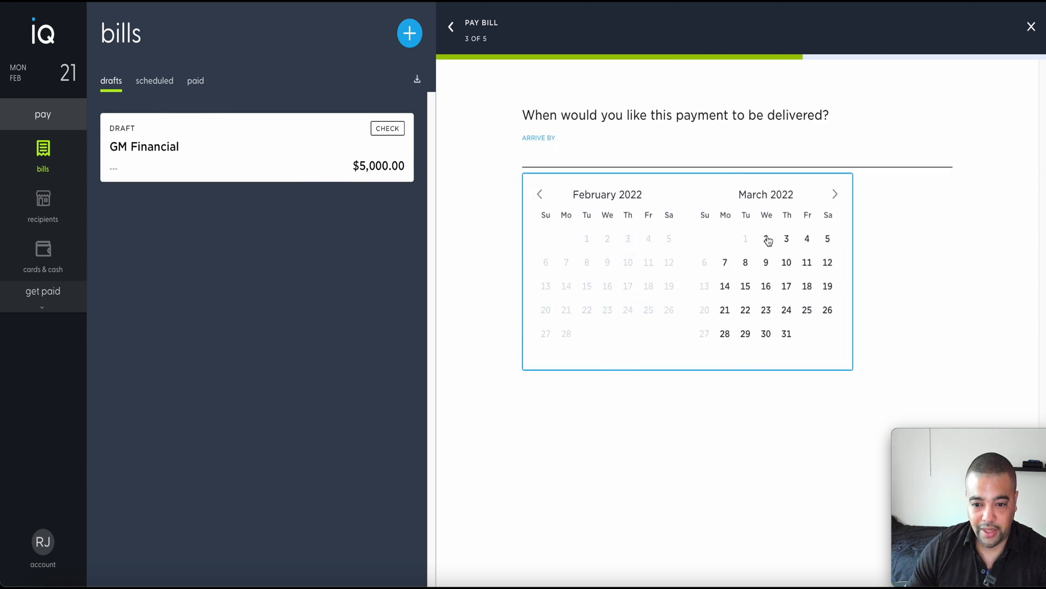
Step: Pick March 2, 2022 as the arrive-by date and continue
left_click(745, 238)
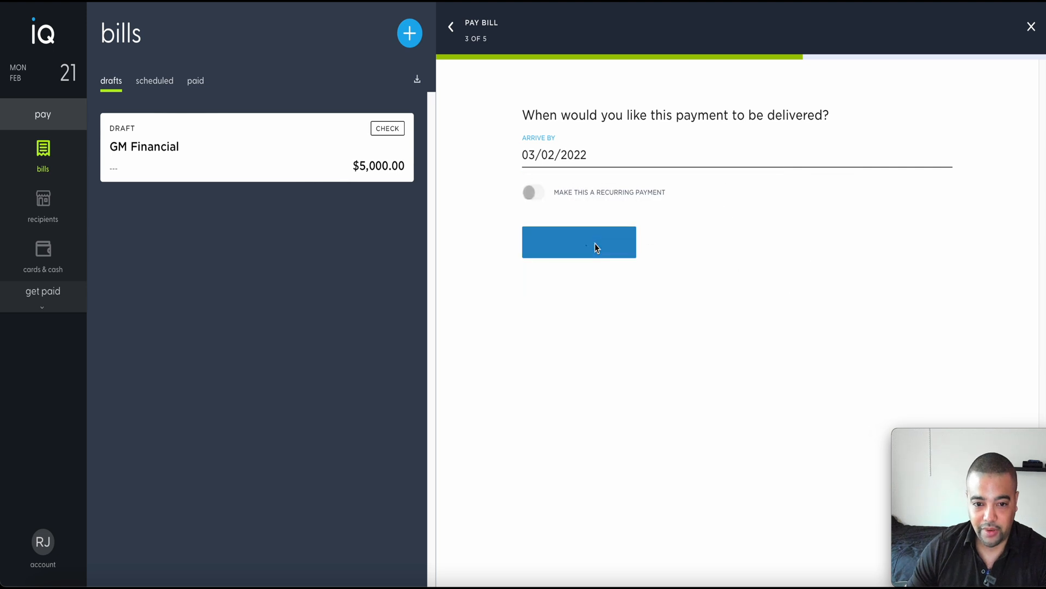
left_click(579, 241)
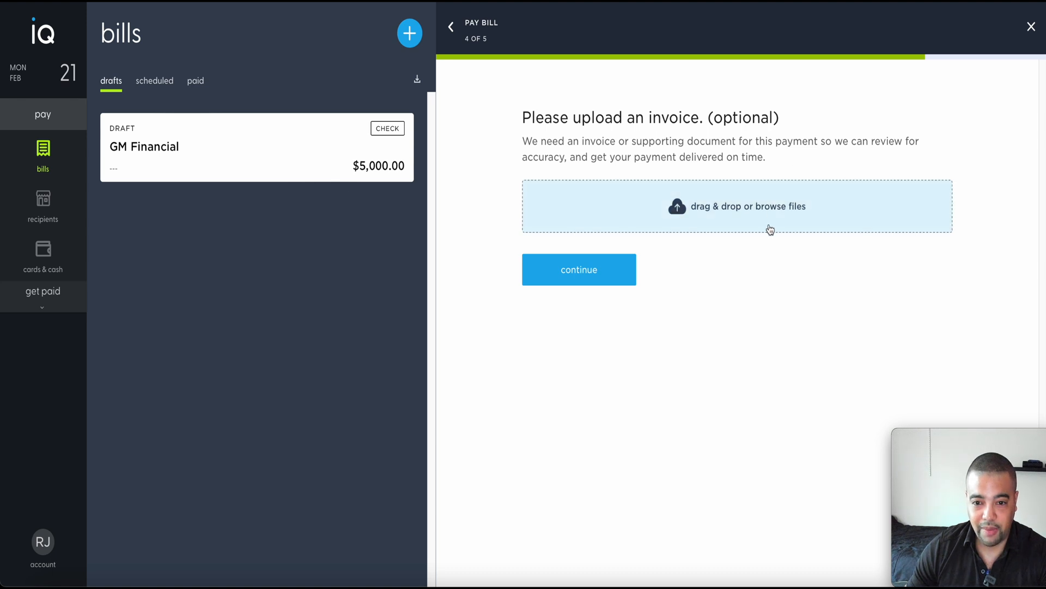
mouse_move(764, 259)
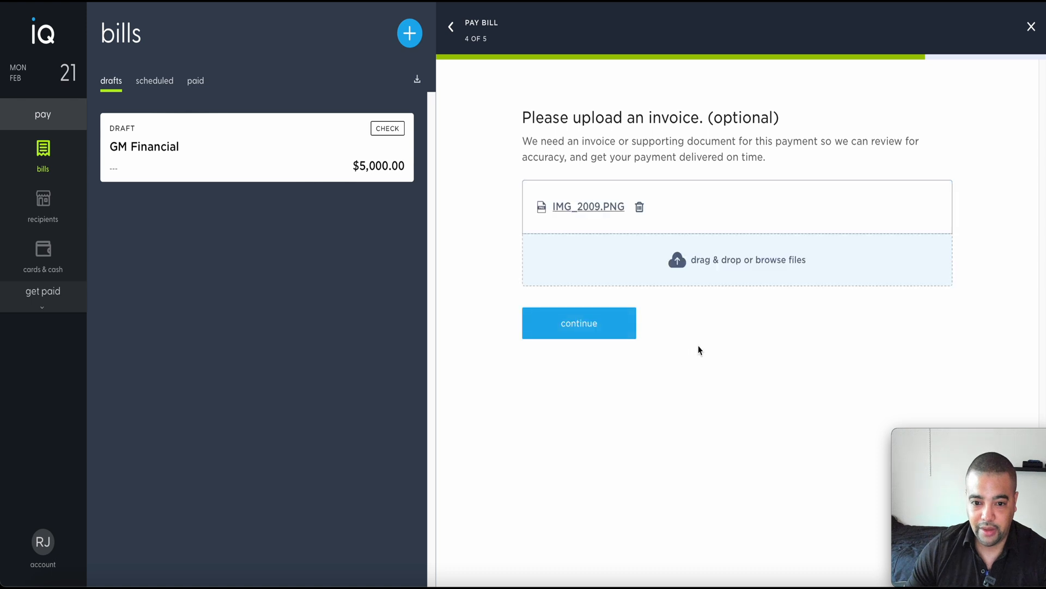
Step: Move past the uploaded IMG_2009.PNG invoice to the $5,000 payment review
left_click(578, 323)
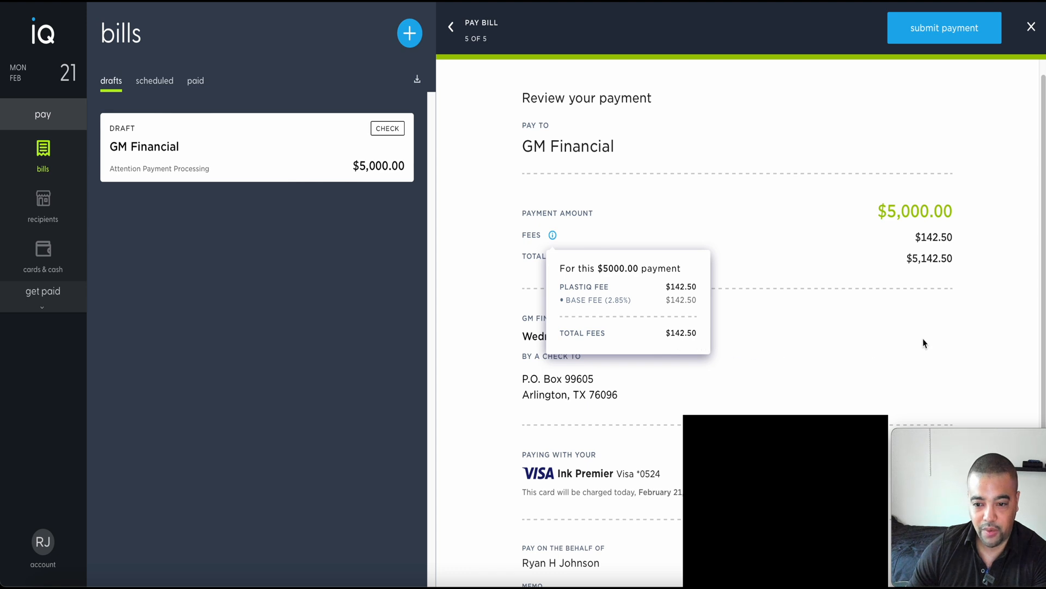
mouse_move(981, 314)
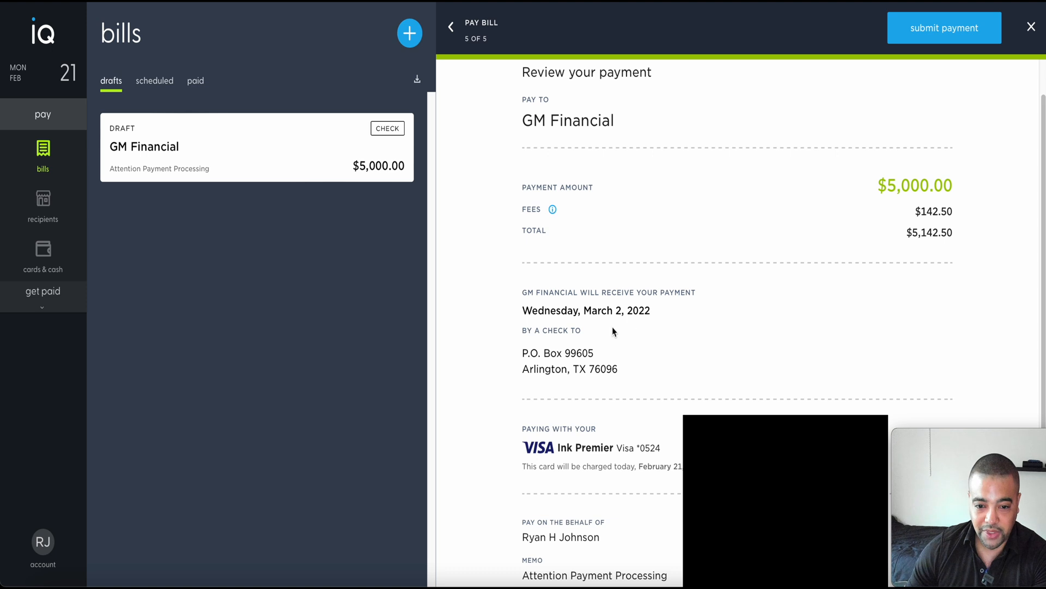
Step: Review the $5,000 GM Financial check's fees, delivery date and Visa card, then submit it
scroll("down", 3)
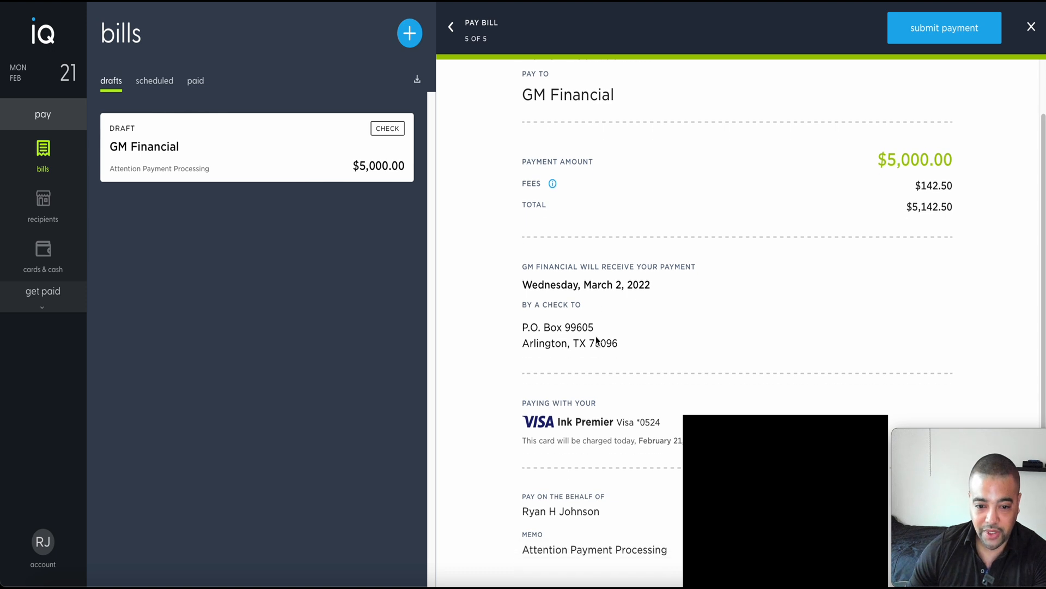
scroll("down", 3)
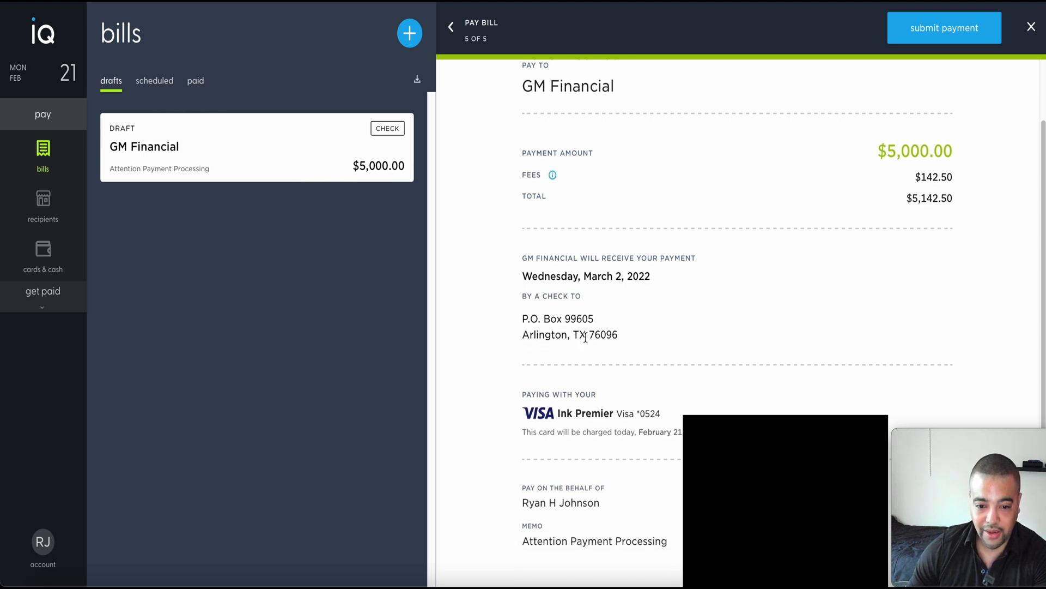
scroll("down", 3)
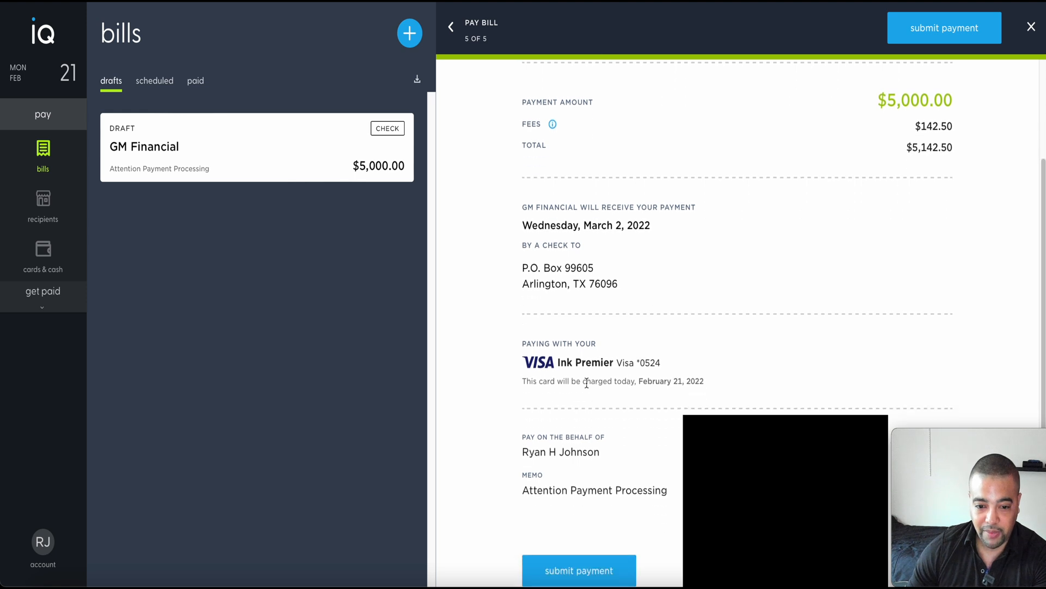
scroll("down", 3)
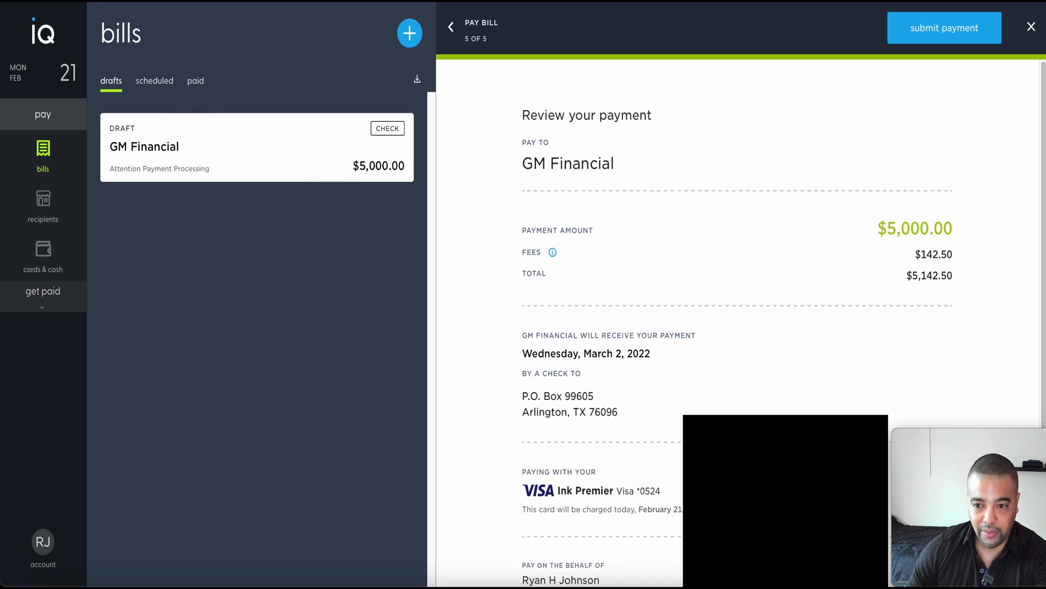
scroll("down", 3)
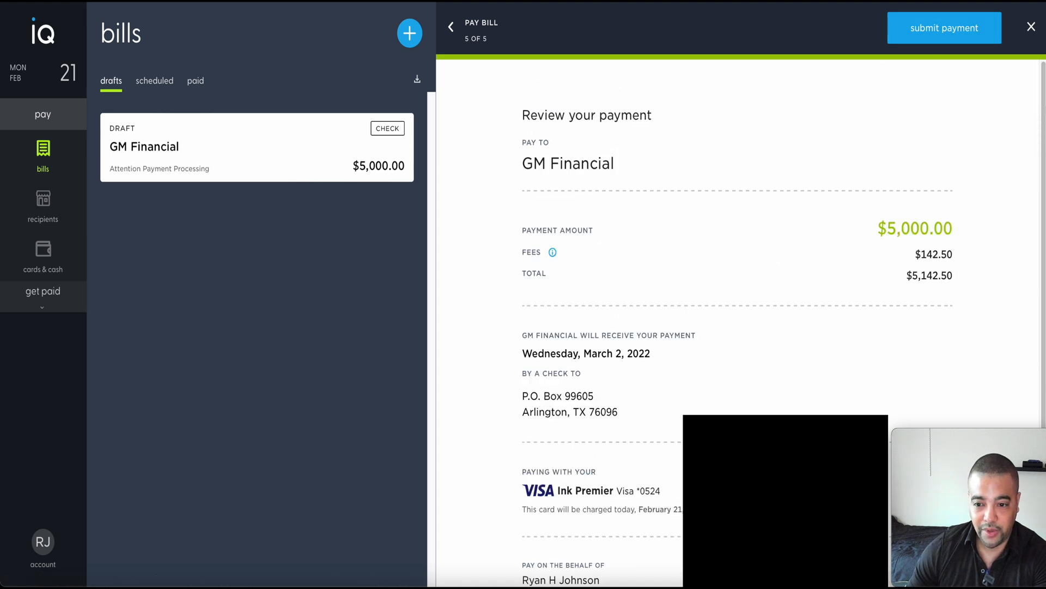
left_click(944, 27)
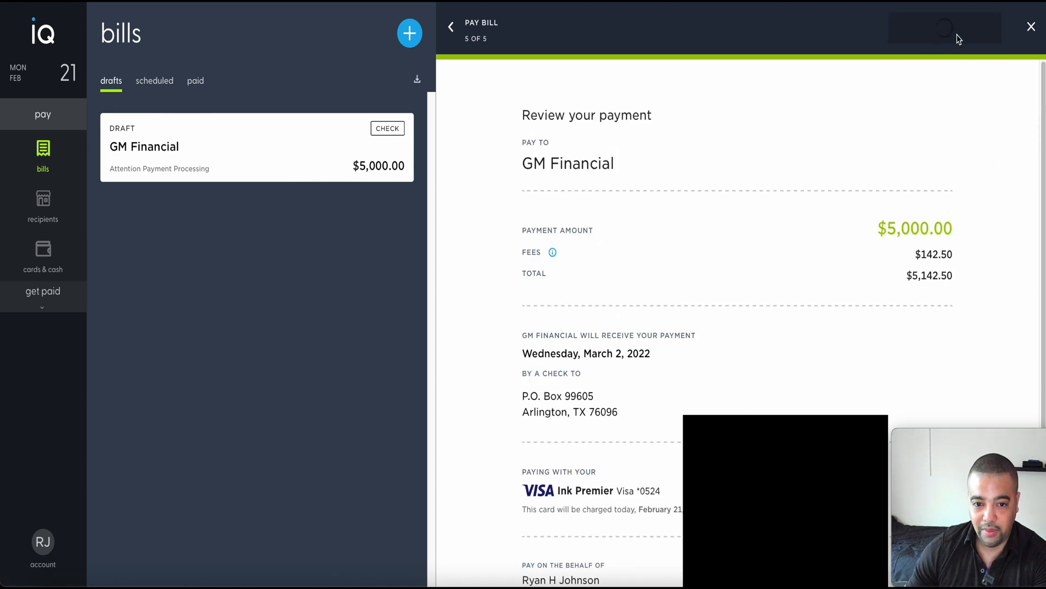
left_click(944, 28)
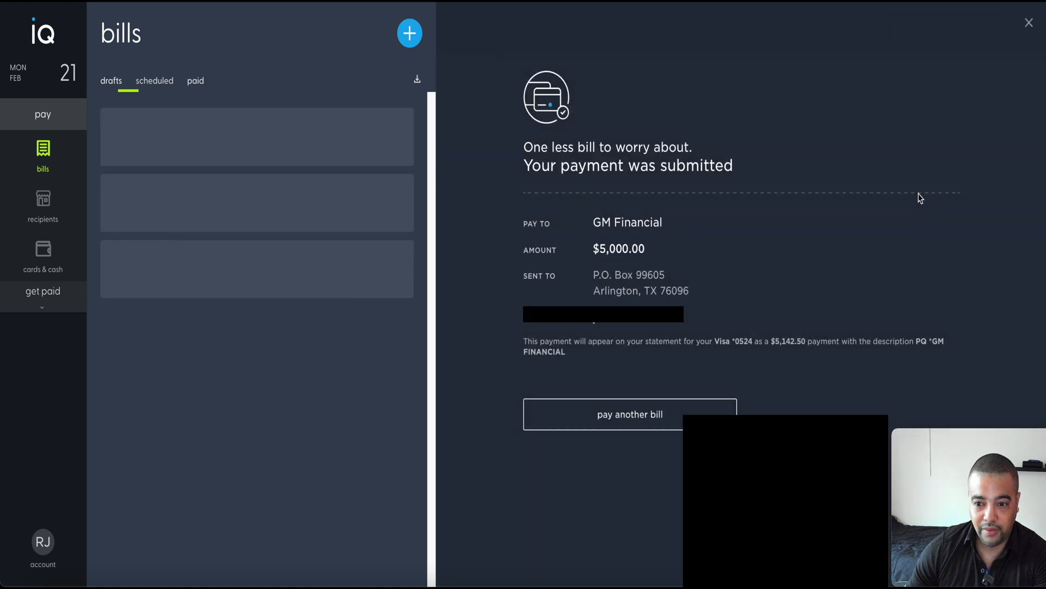
Step: List the paid bills to see the $5,000 GM Financial check processing, delivering by March 2
left_click(195, 80)
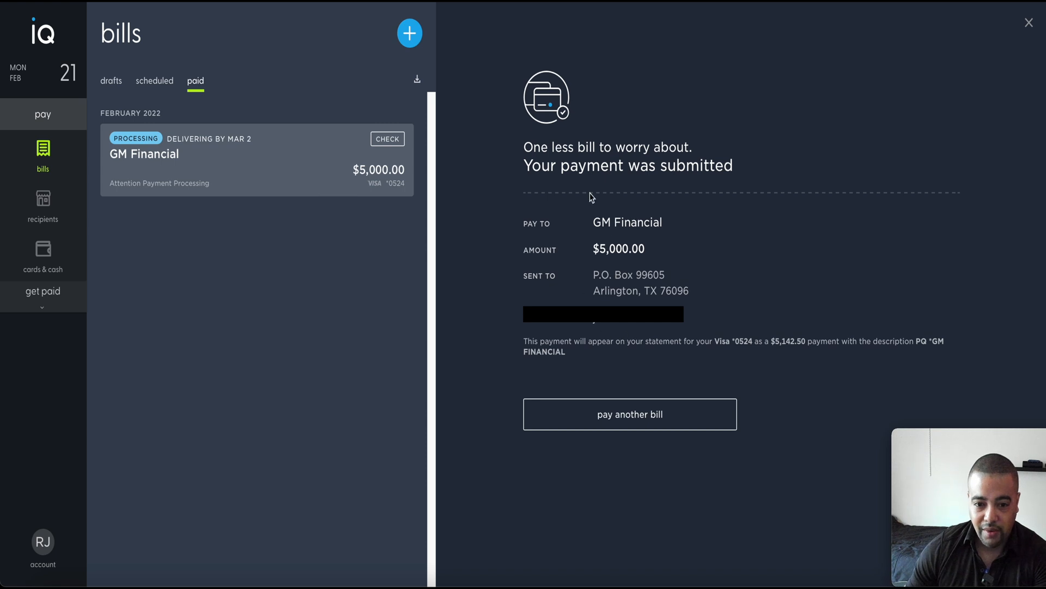
mouse_move(716, 299)
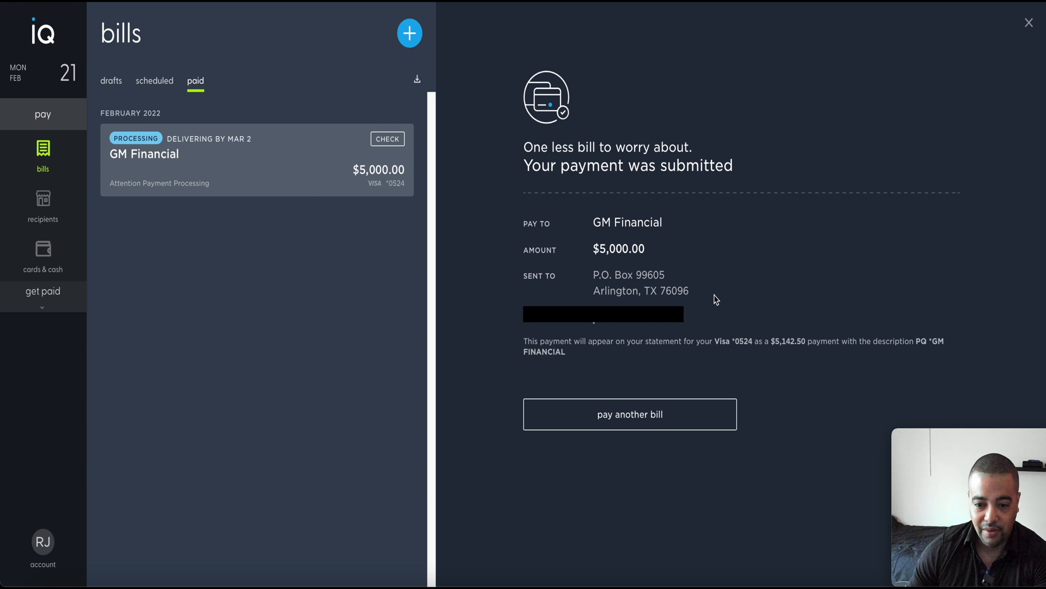
mouse_move(635, 352)
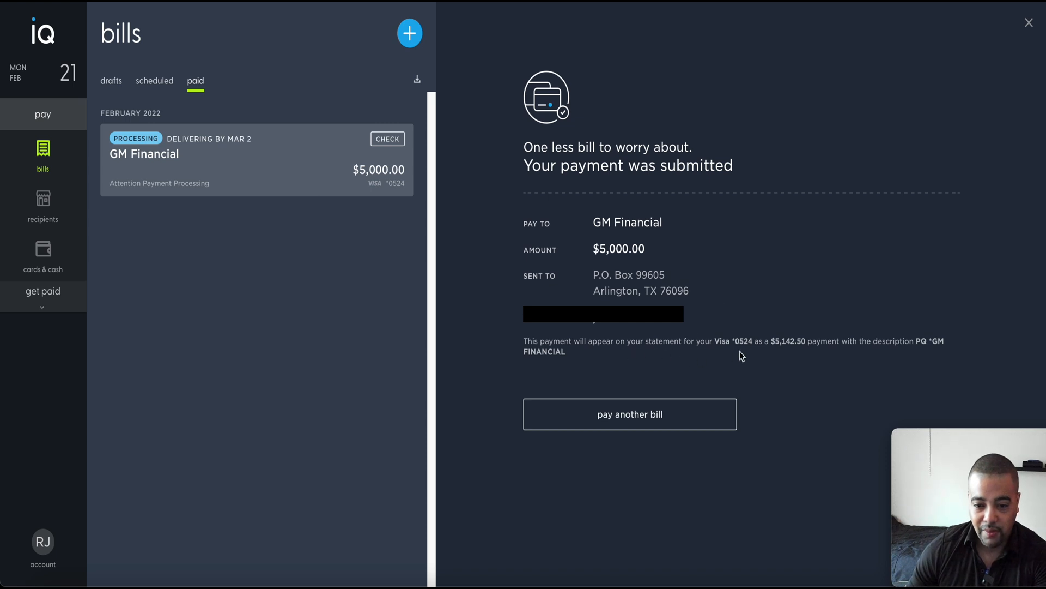
mouse_move(814, 357)
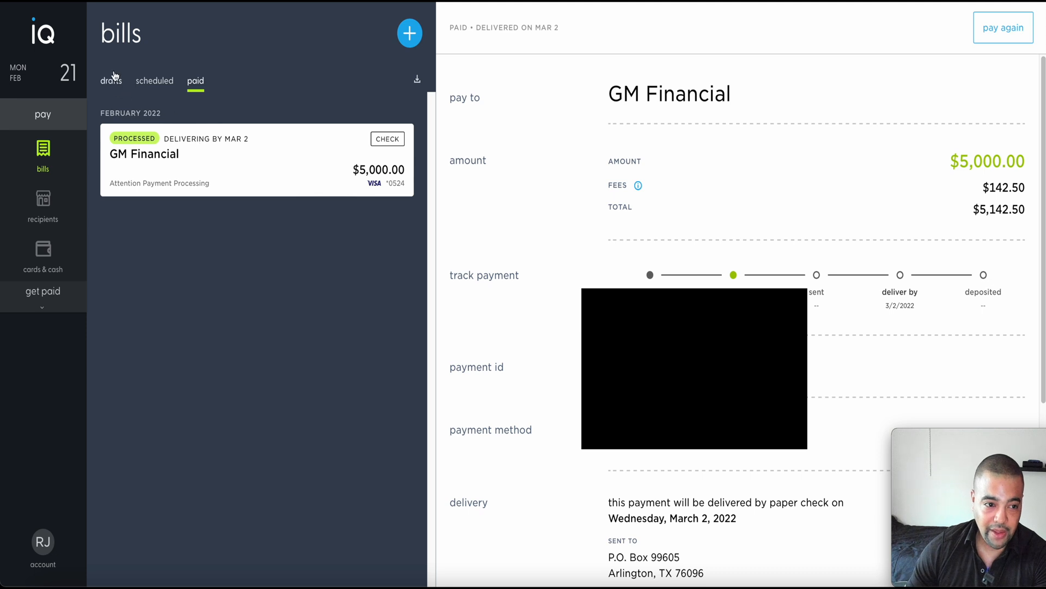
mouse_move(135, 151)
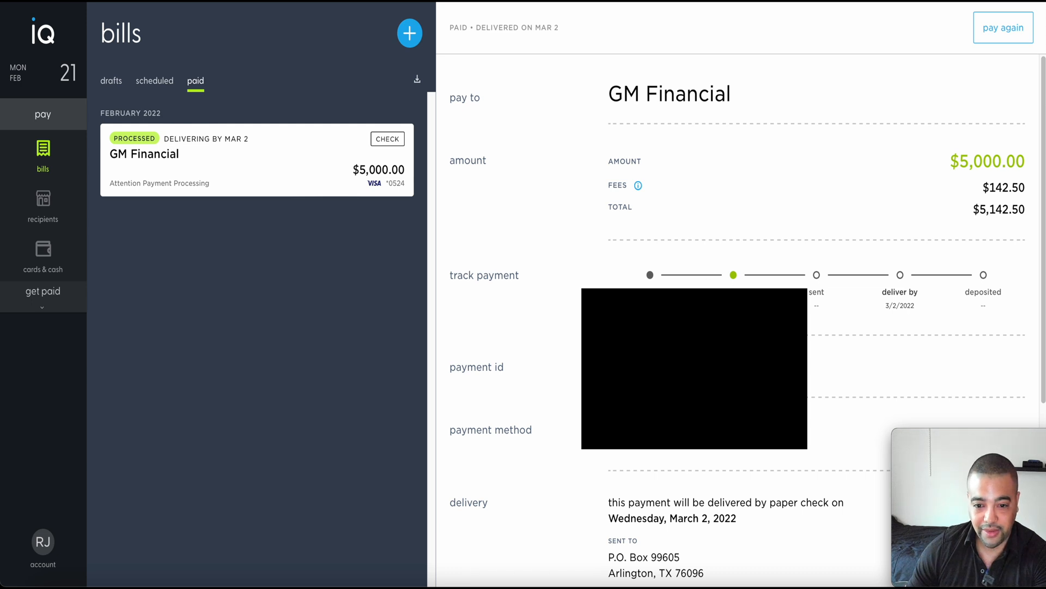
mouse_move(909, 309)
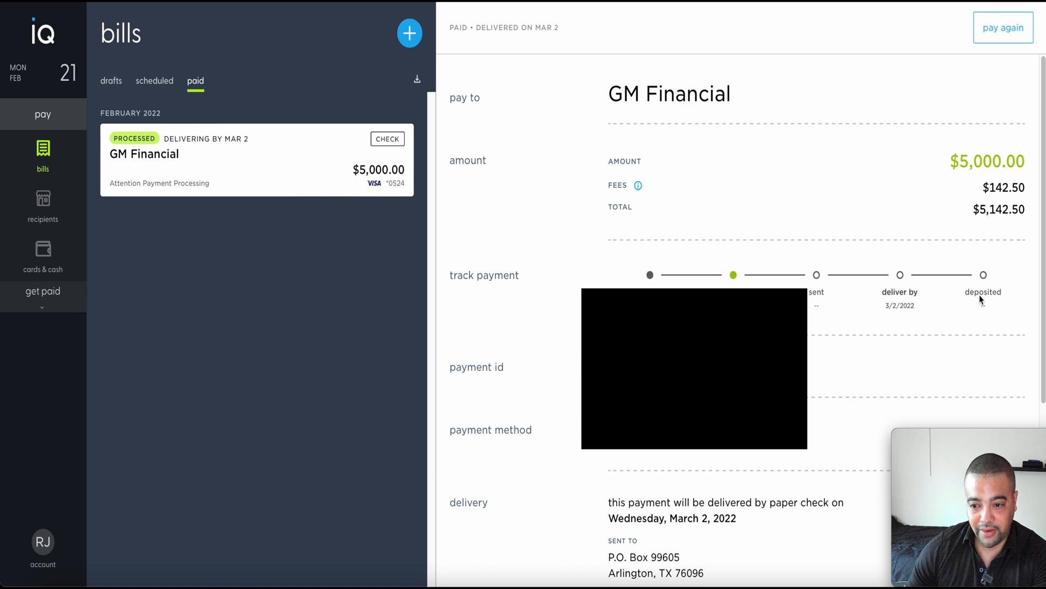
mouse_move(987, 302)
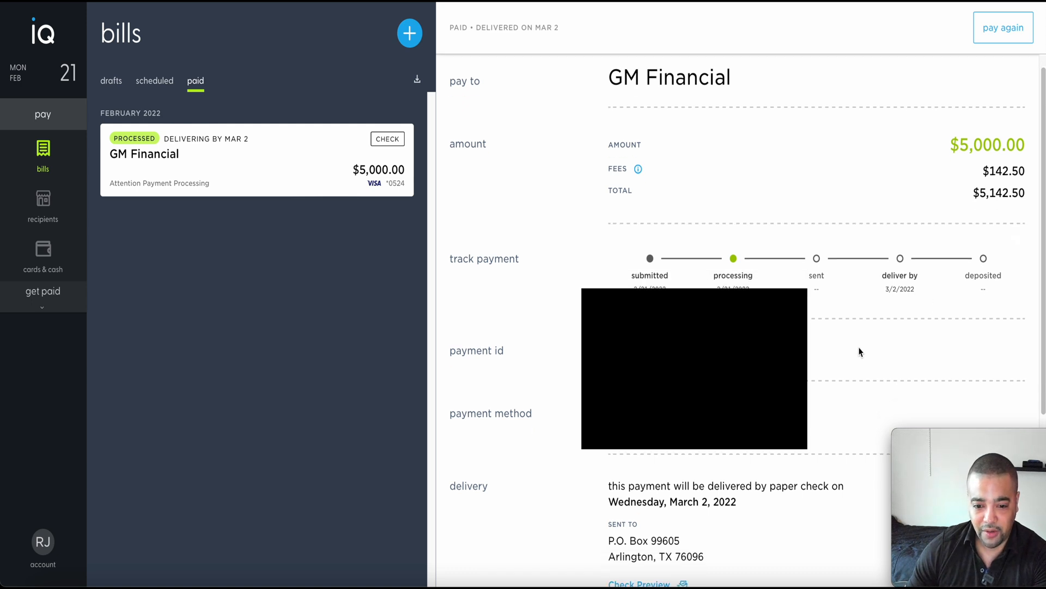
Step: Scroll through the GM Financial payment's tracking timeline, then return to the Drafts bills list
scroll("down", 3)
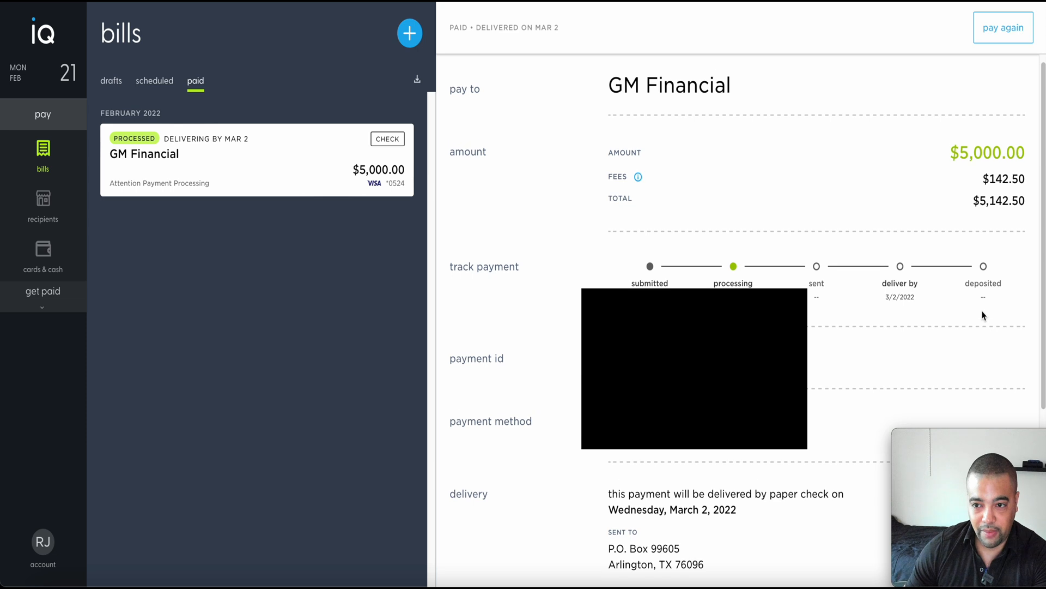
mouse_move(869, 329)
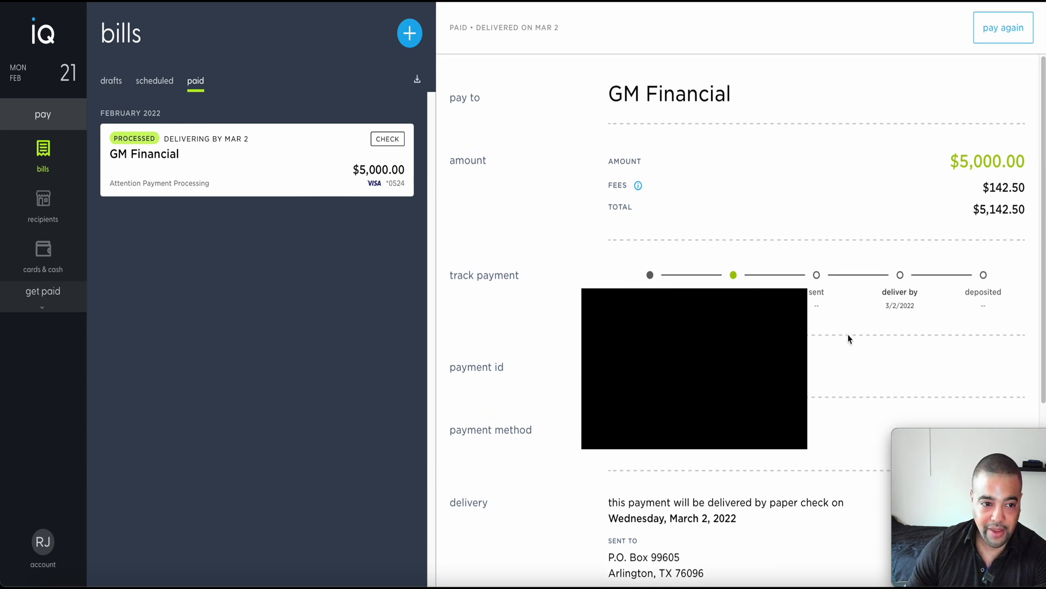
left_click(154, 81)
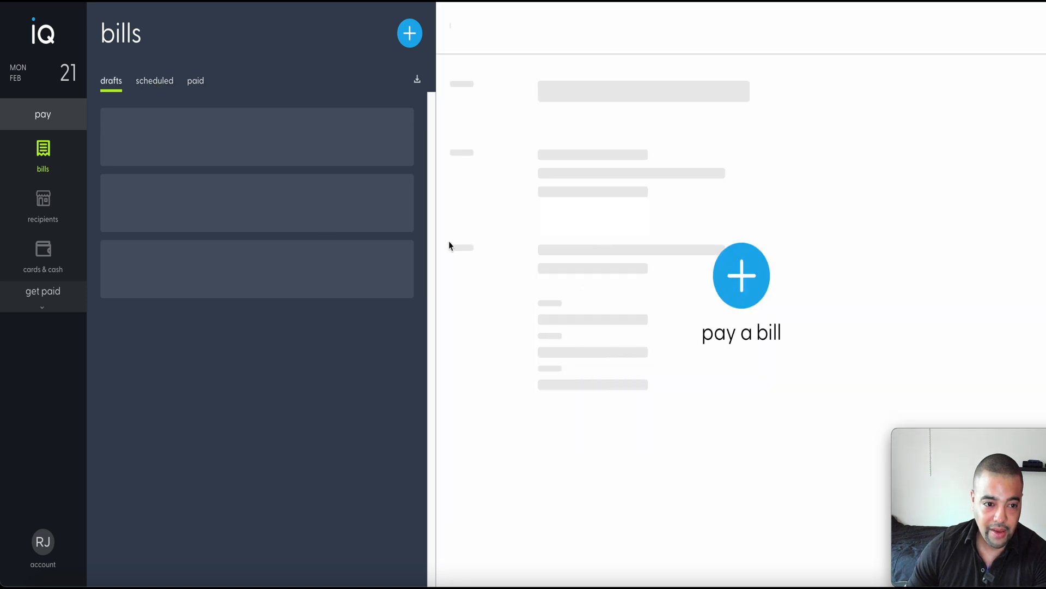
mouse_move(609, 390)
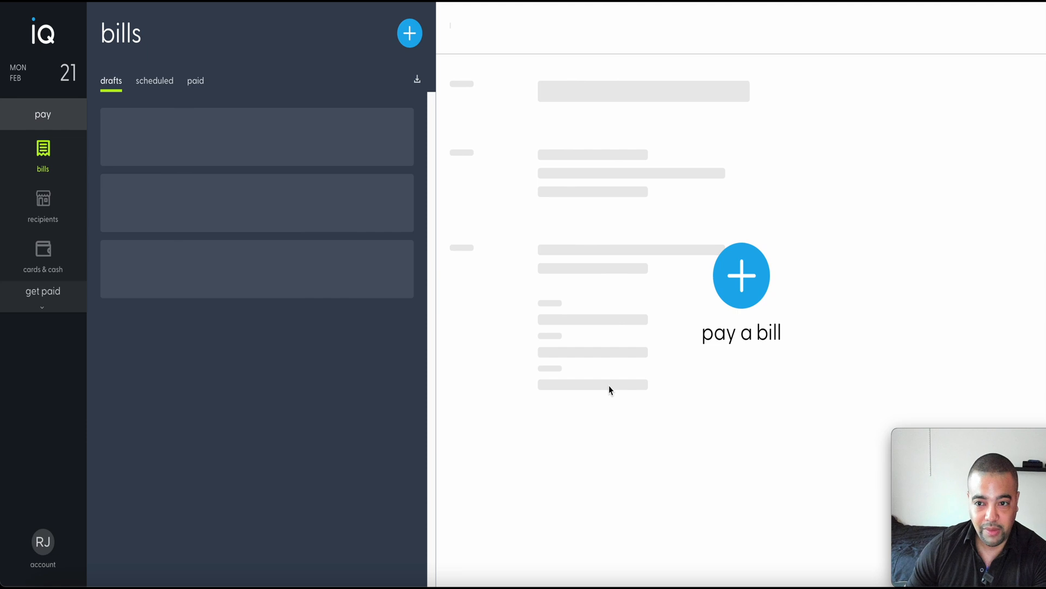